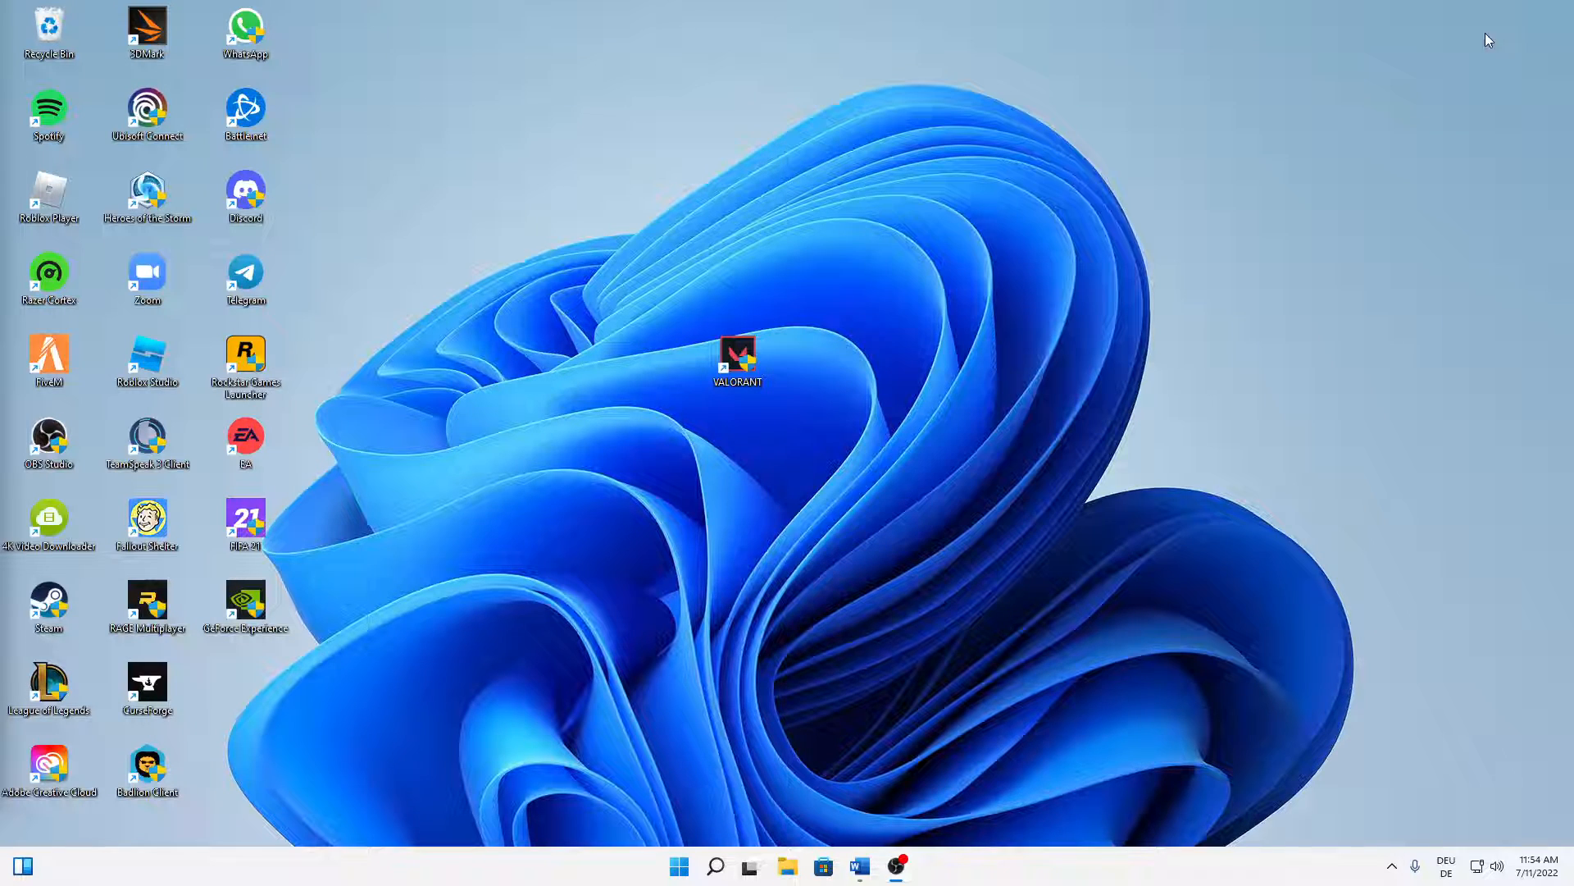
mouse_move(594, 287)
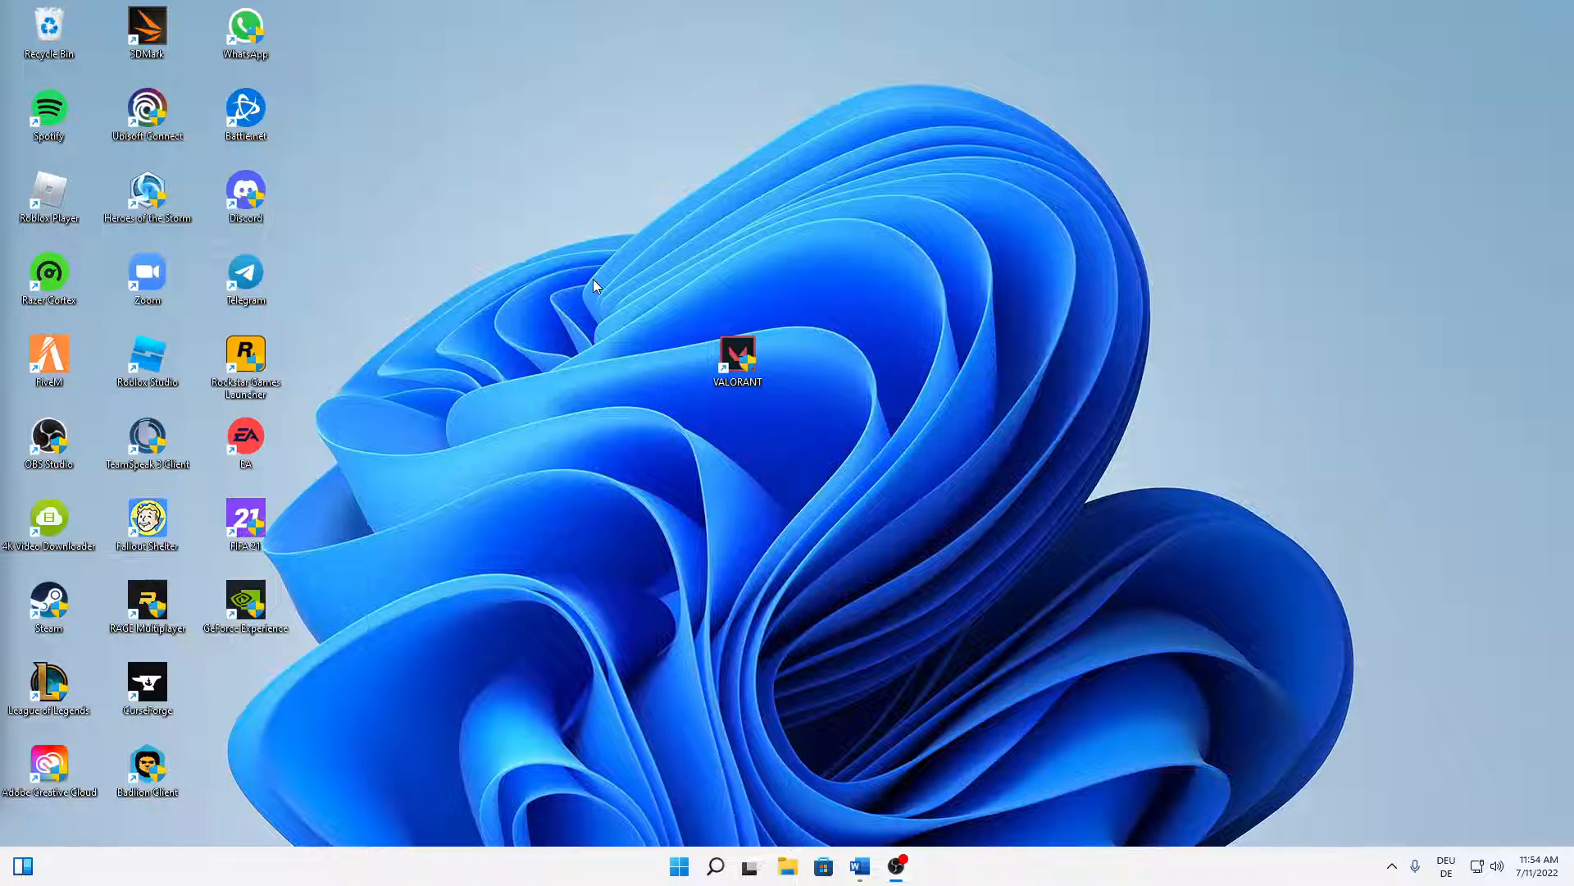
mouse_move(586, 273)
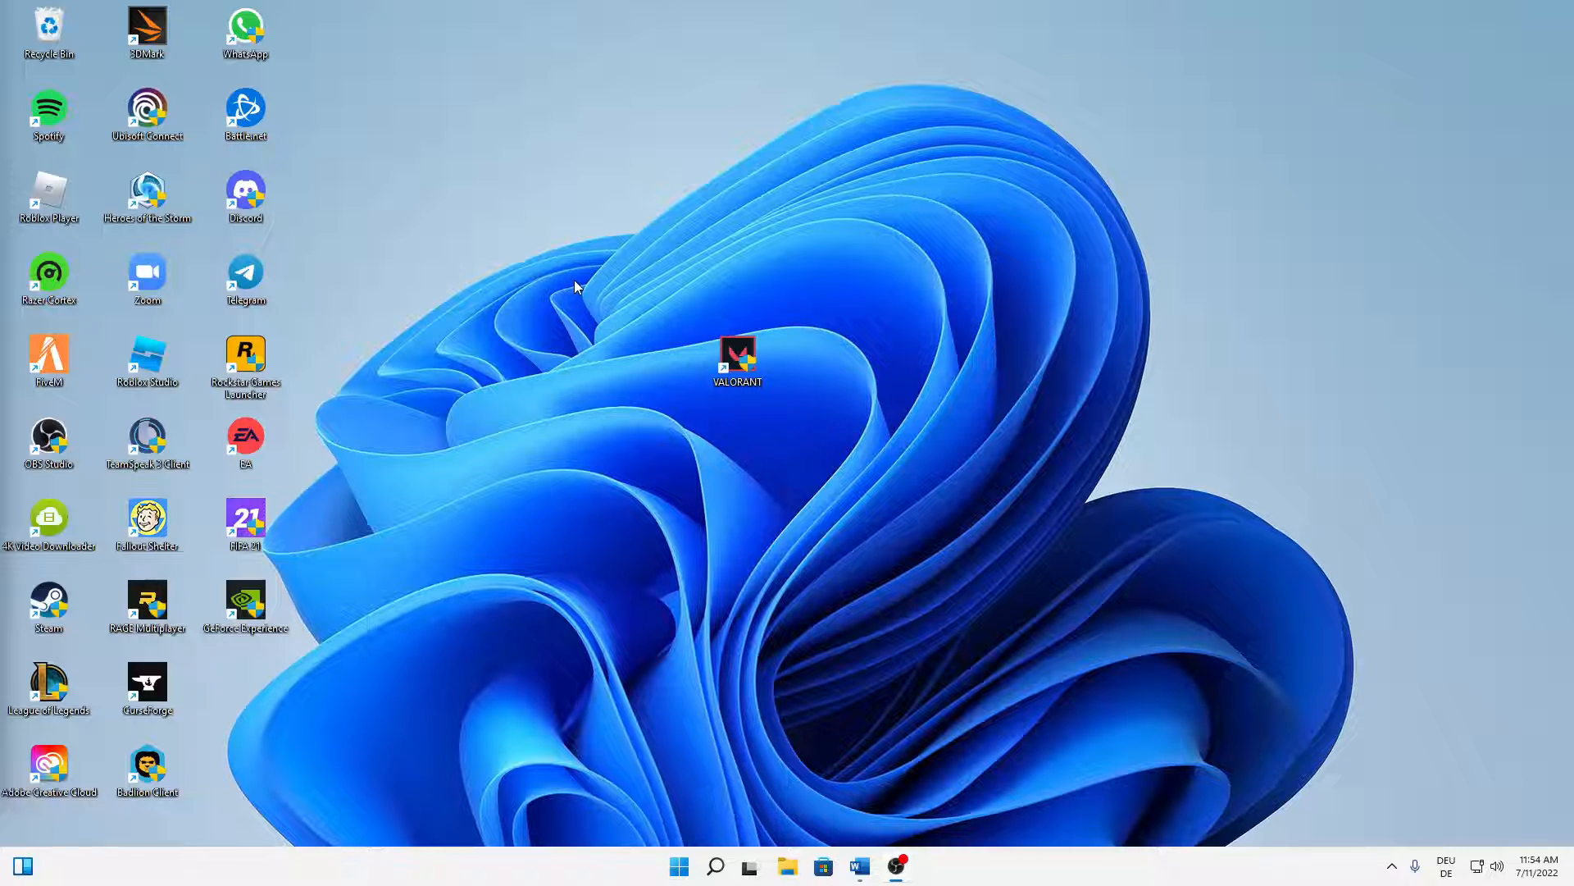
mouse_move(565, 286)
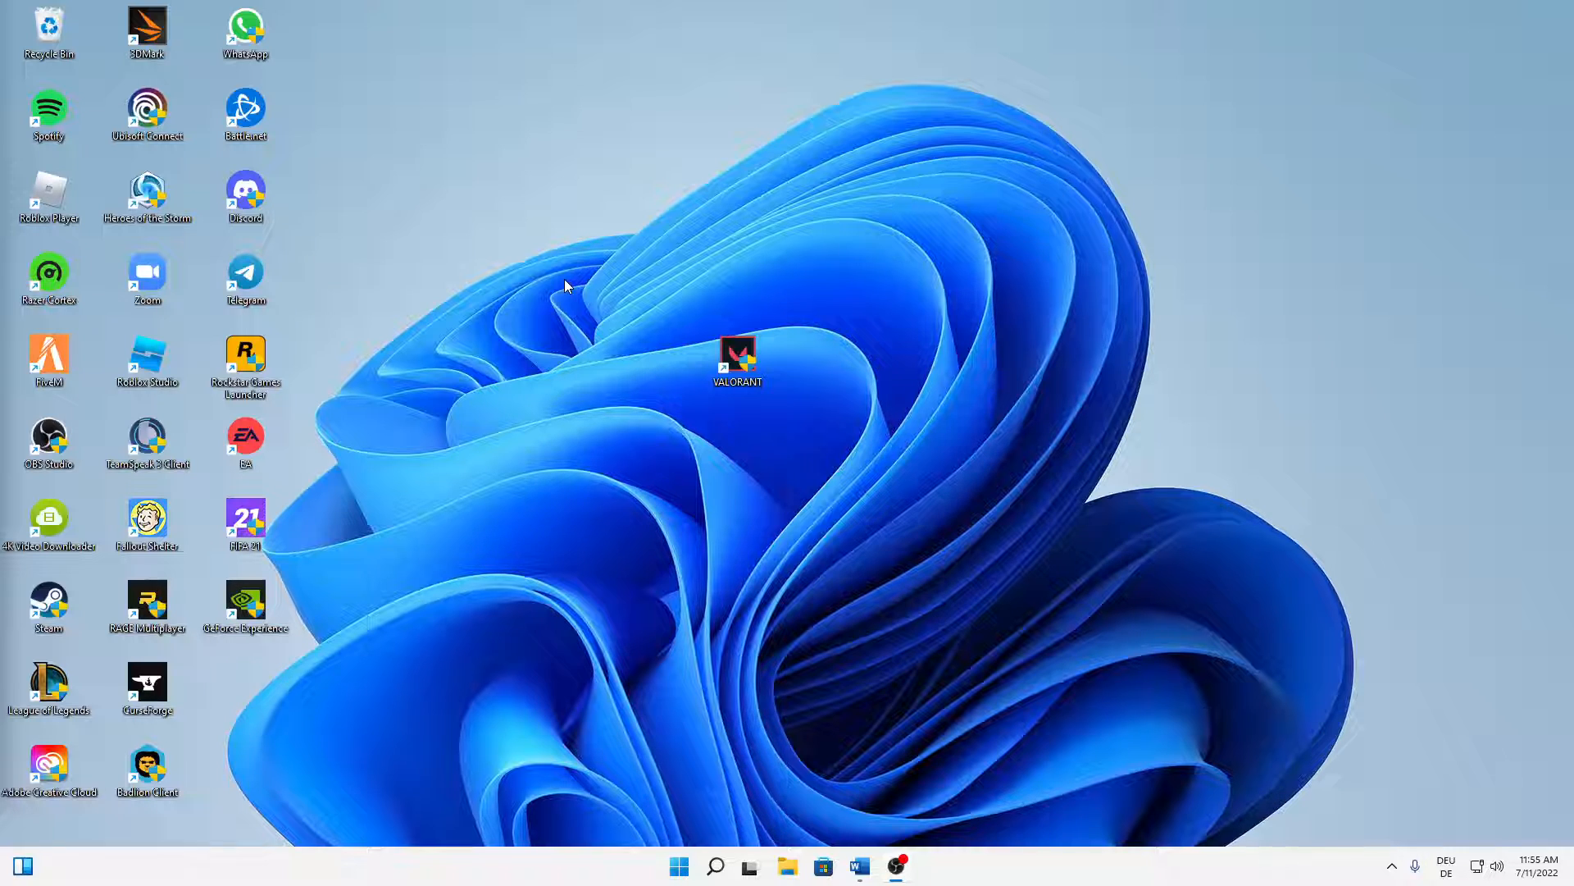
In the VALORANT shortcut's Properties, set Run to Minimized and select the Target path
click(737, 357)
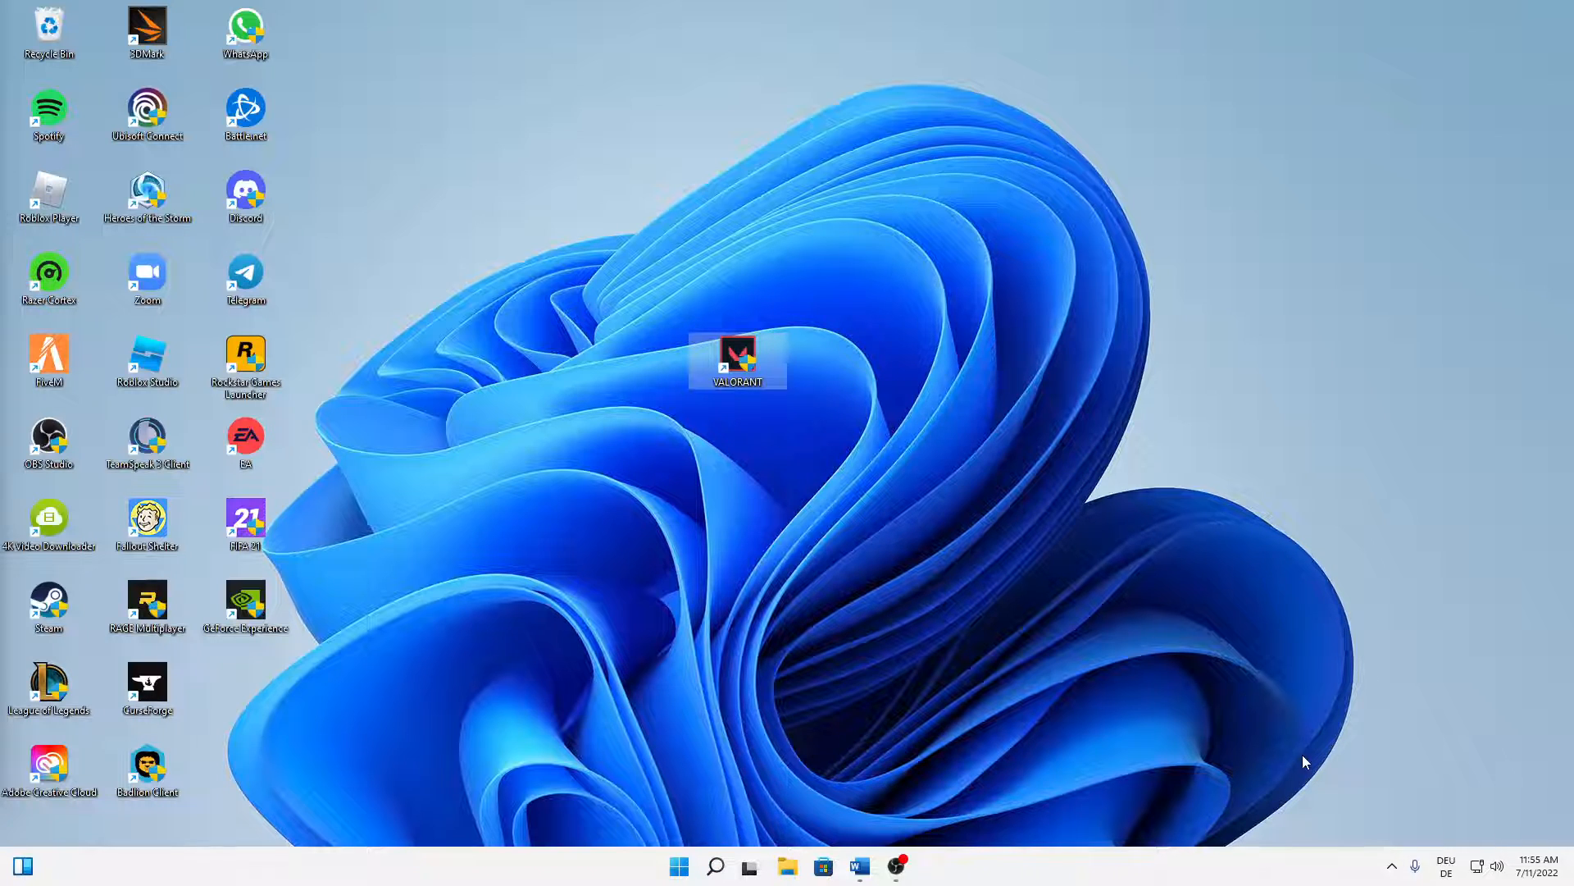
mouse_move(567, 422)
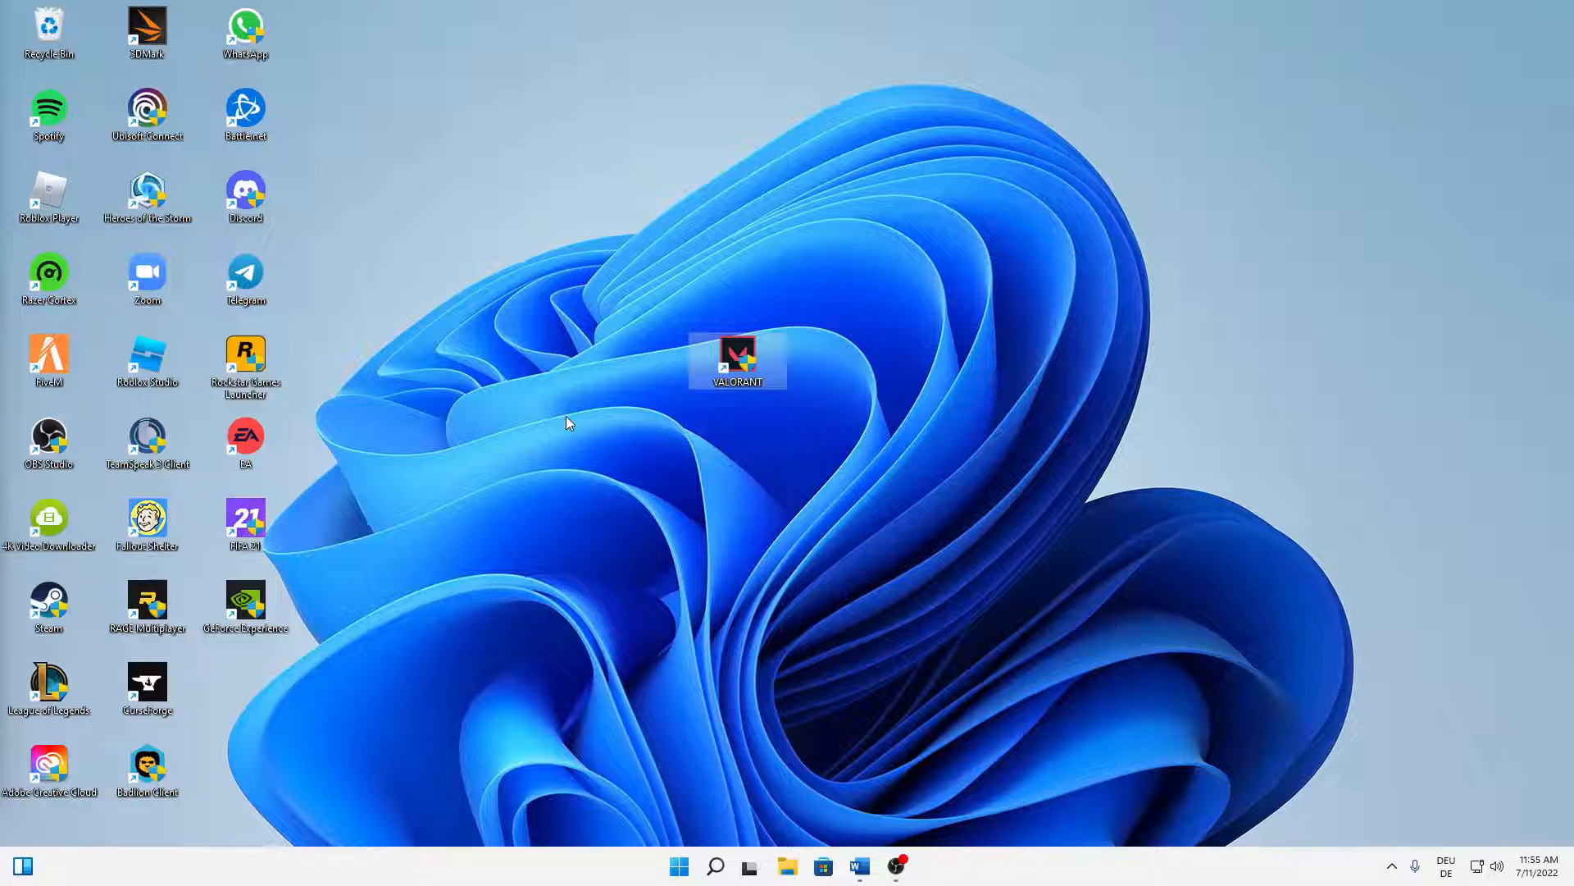
mouse_move(801, 359)
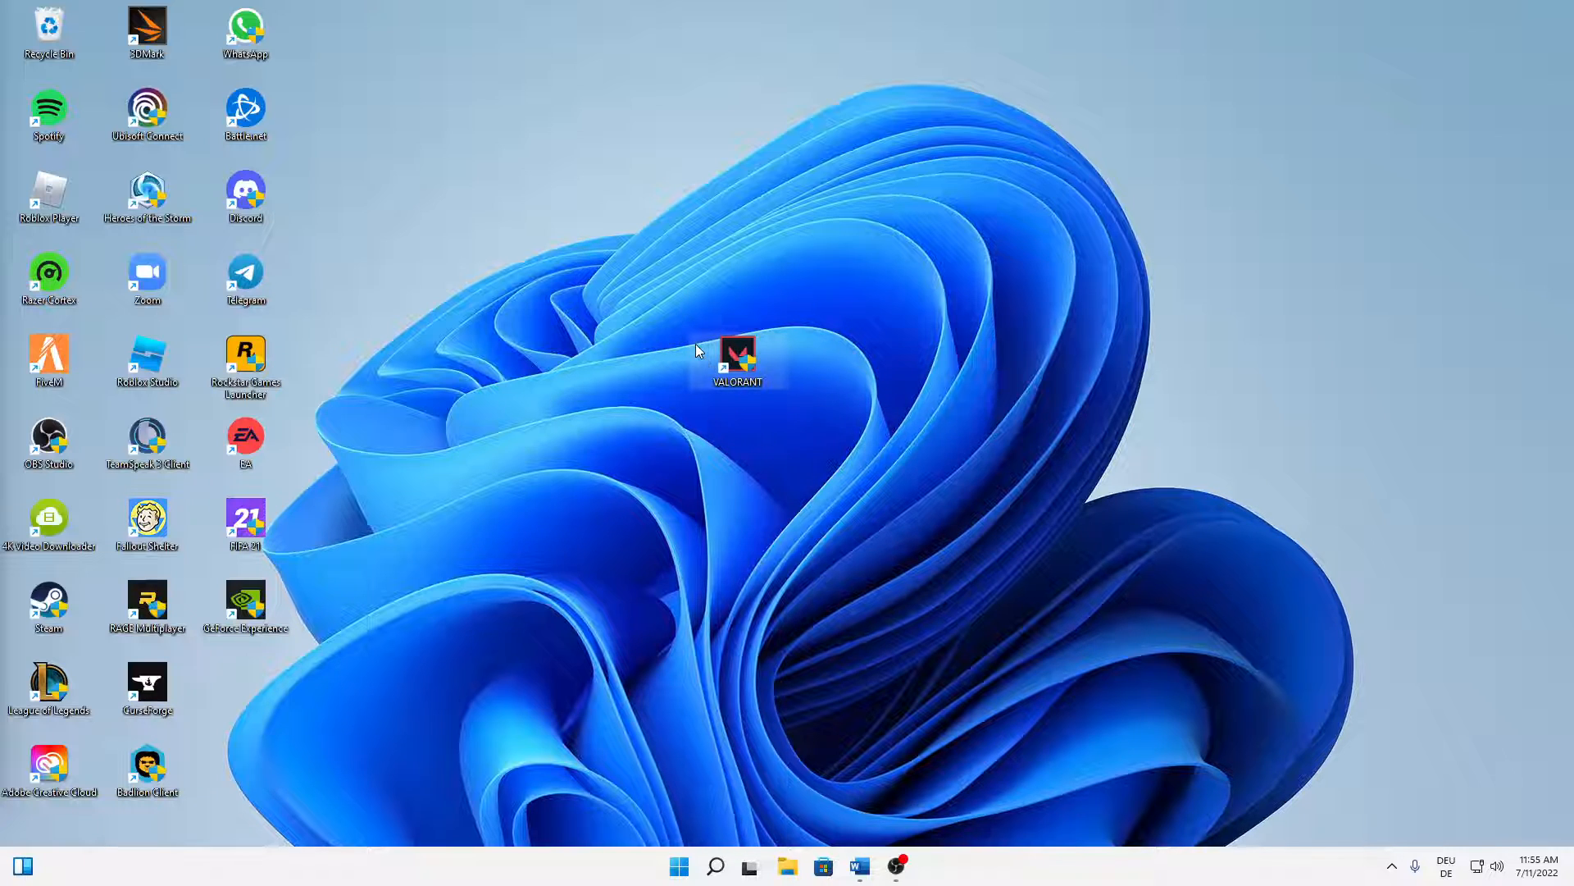
right_click(737, 356)
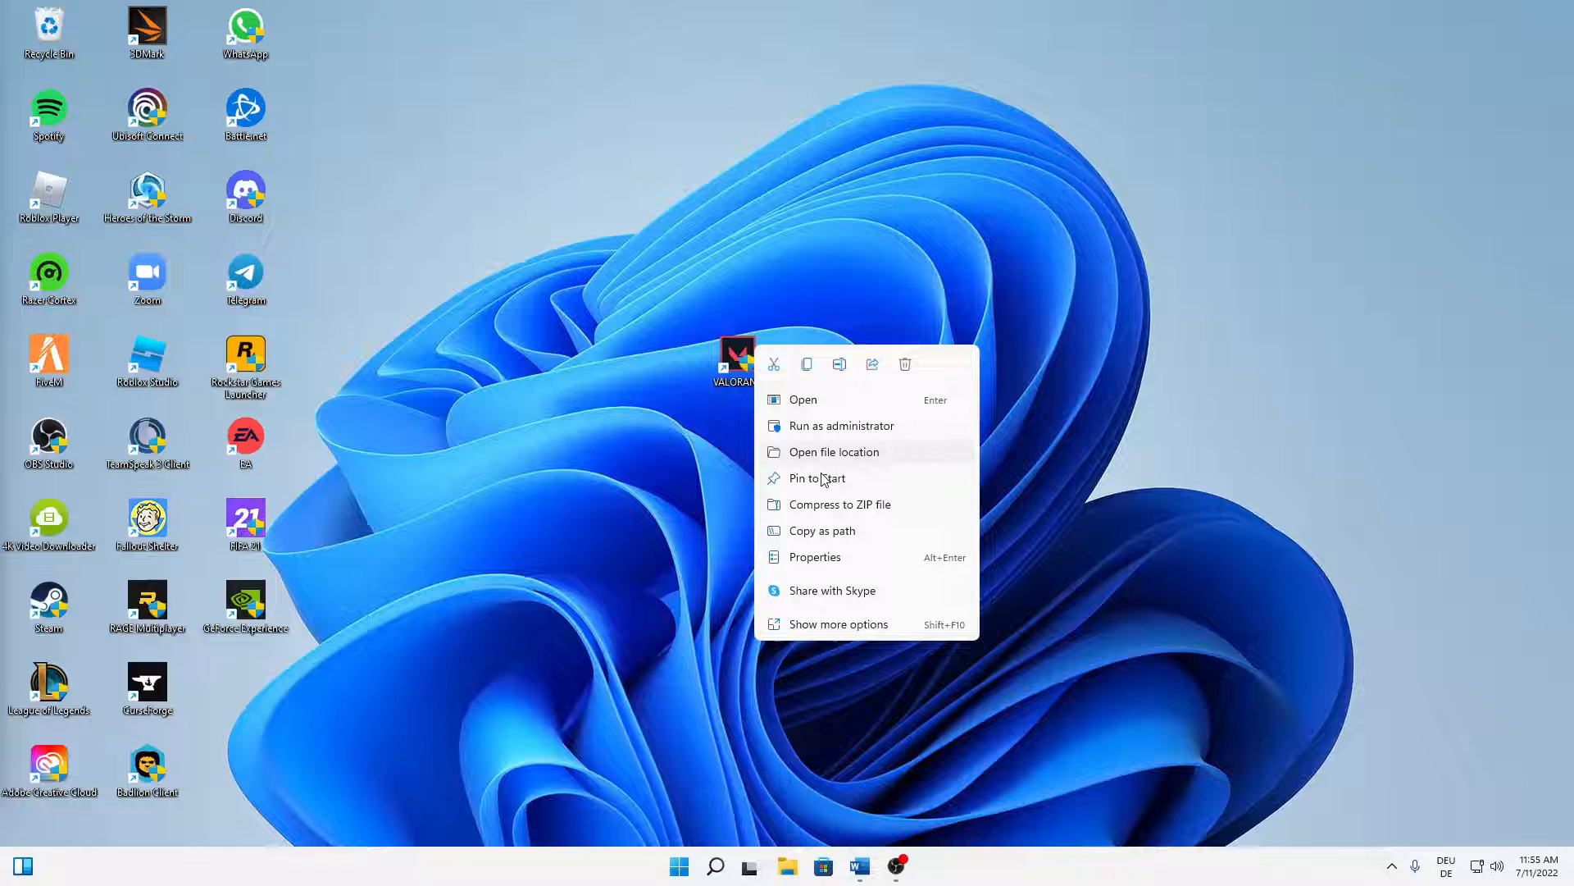
click(814, 556)
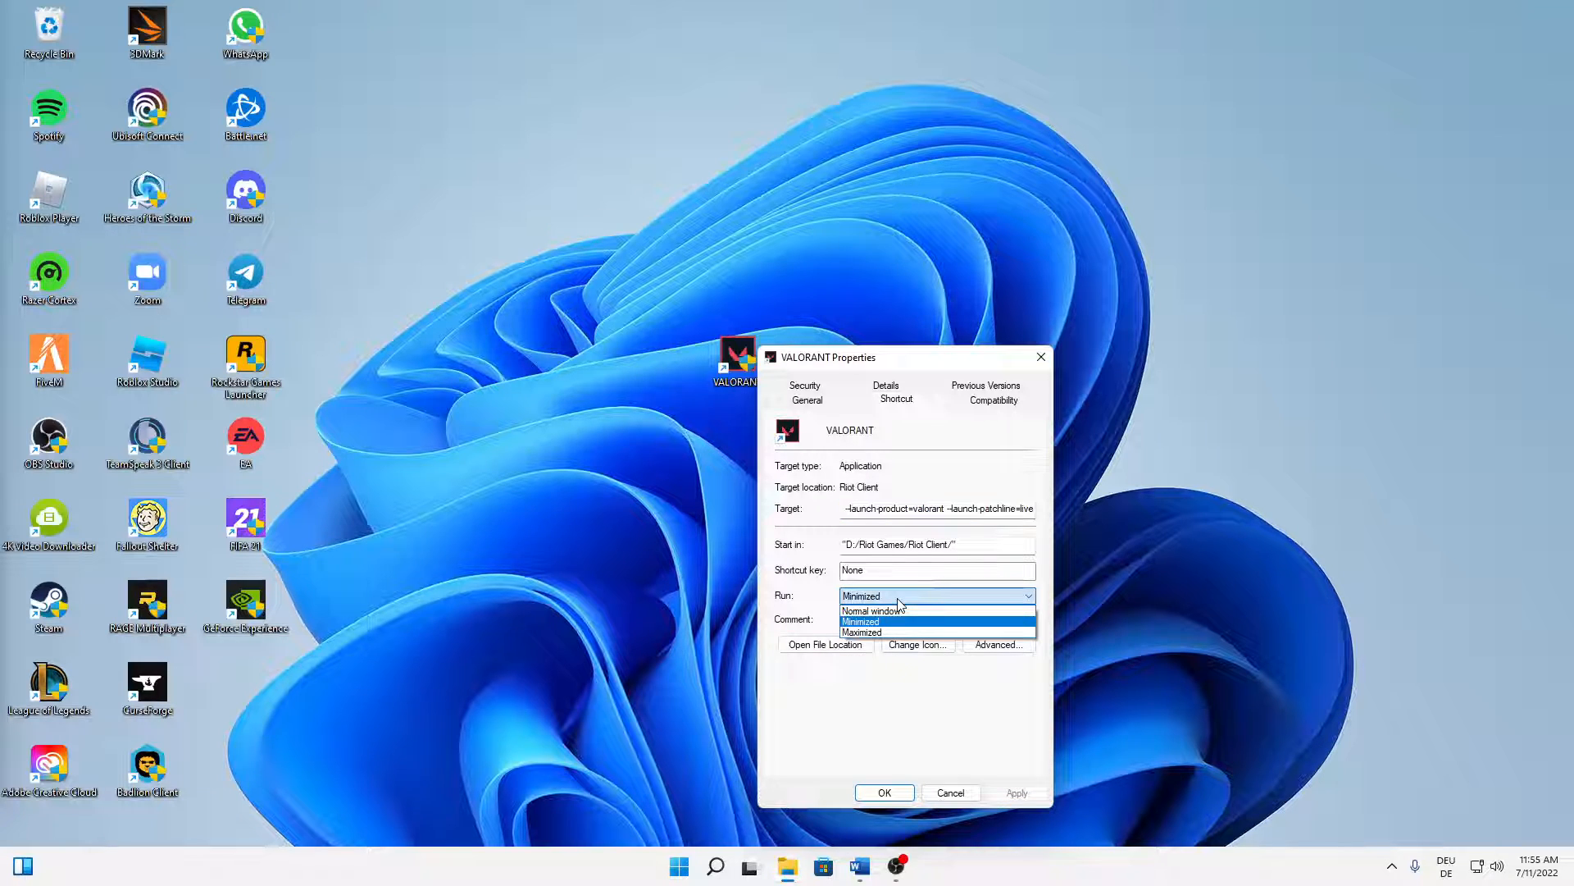
click(860, 620)
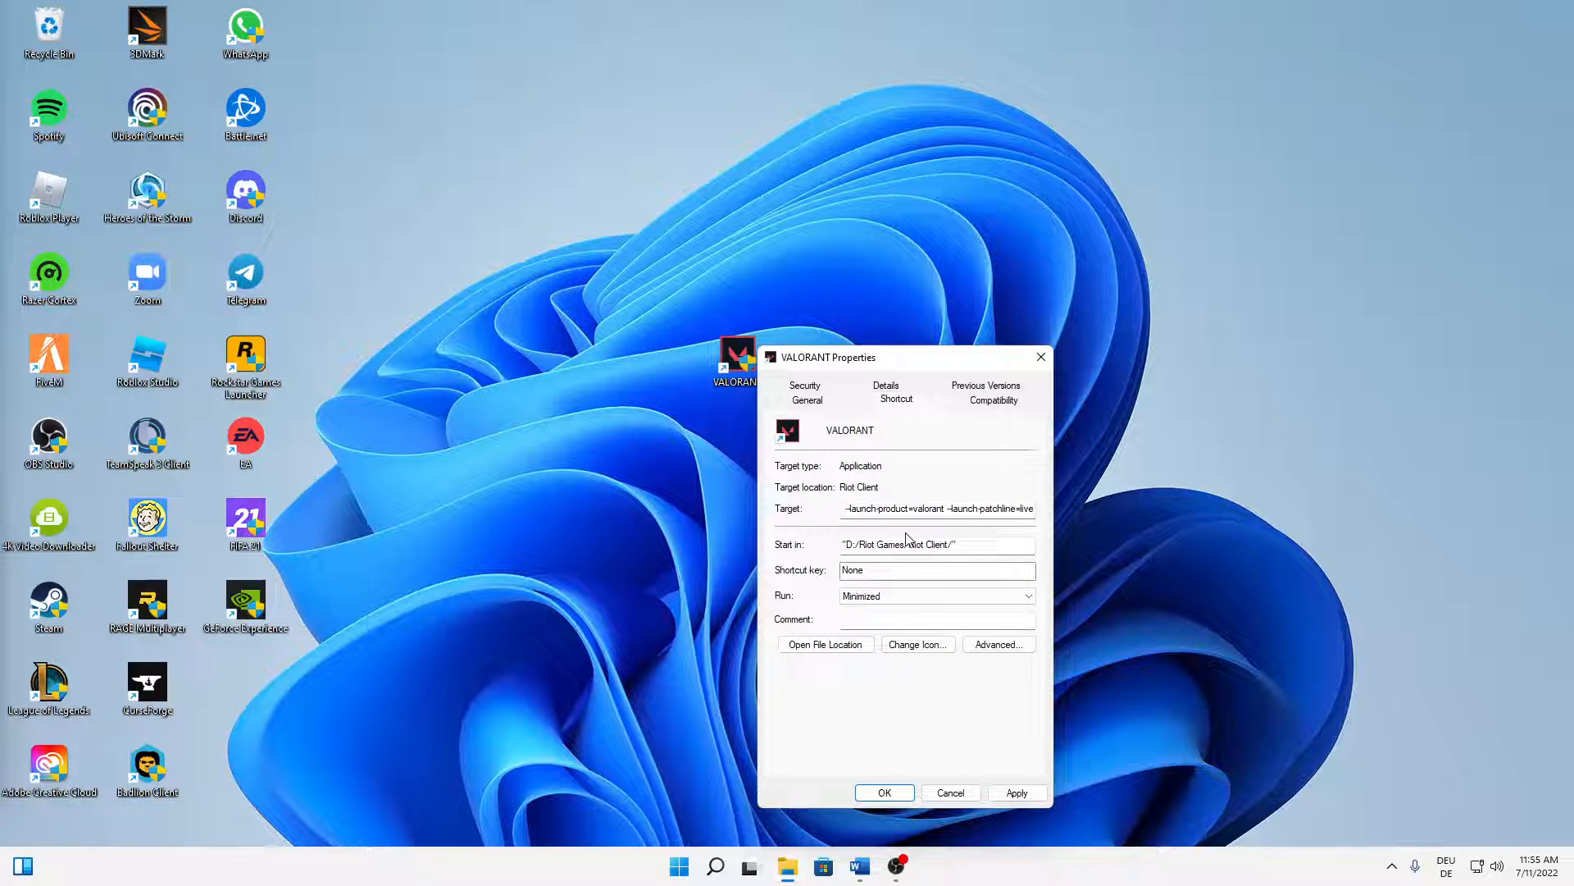
triple_click(937, 509)
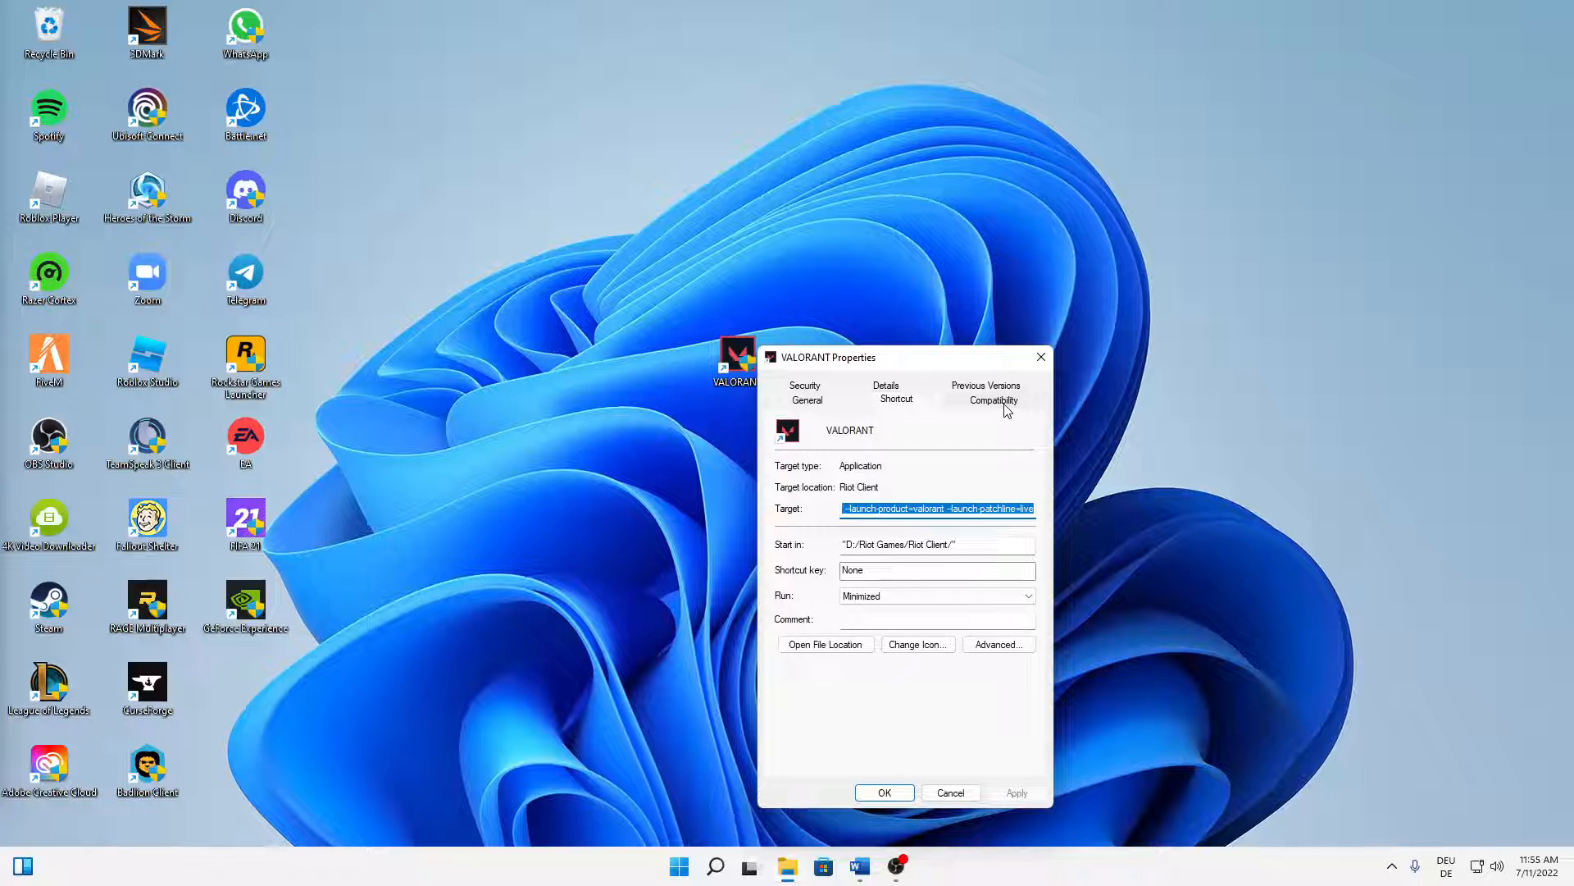
Enable Windows 8 compatibility mode with administrator rights for VALORANT and apply with OK
click(993, 398)
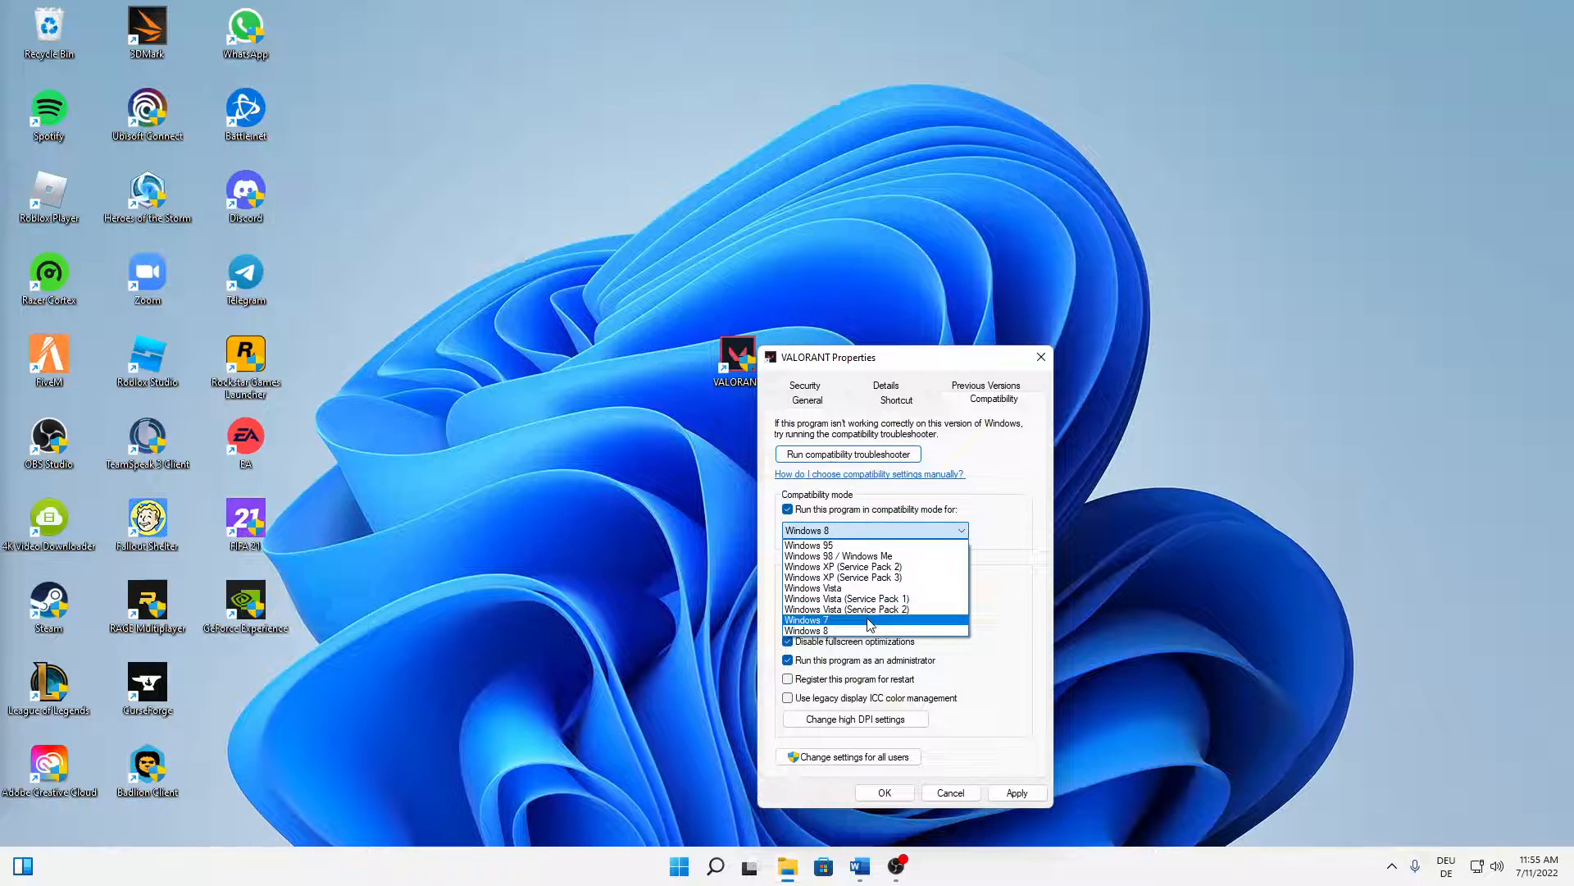
click(808, 630)
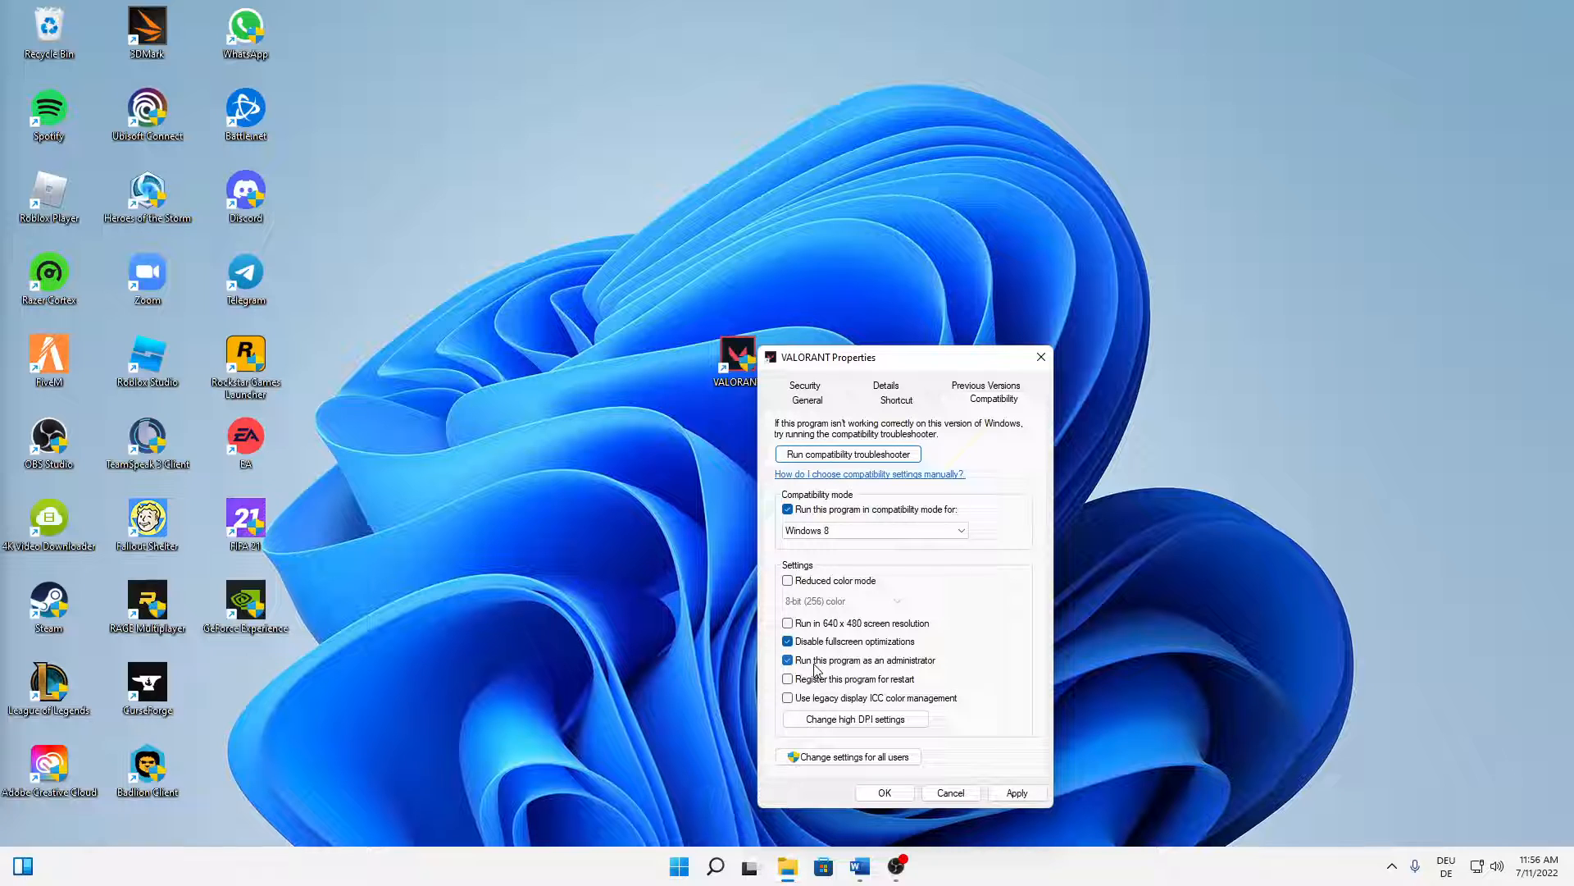
click(787, 659)
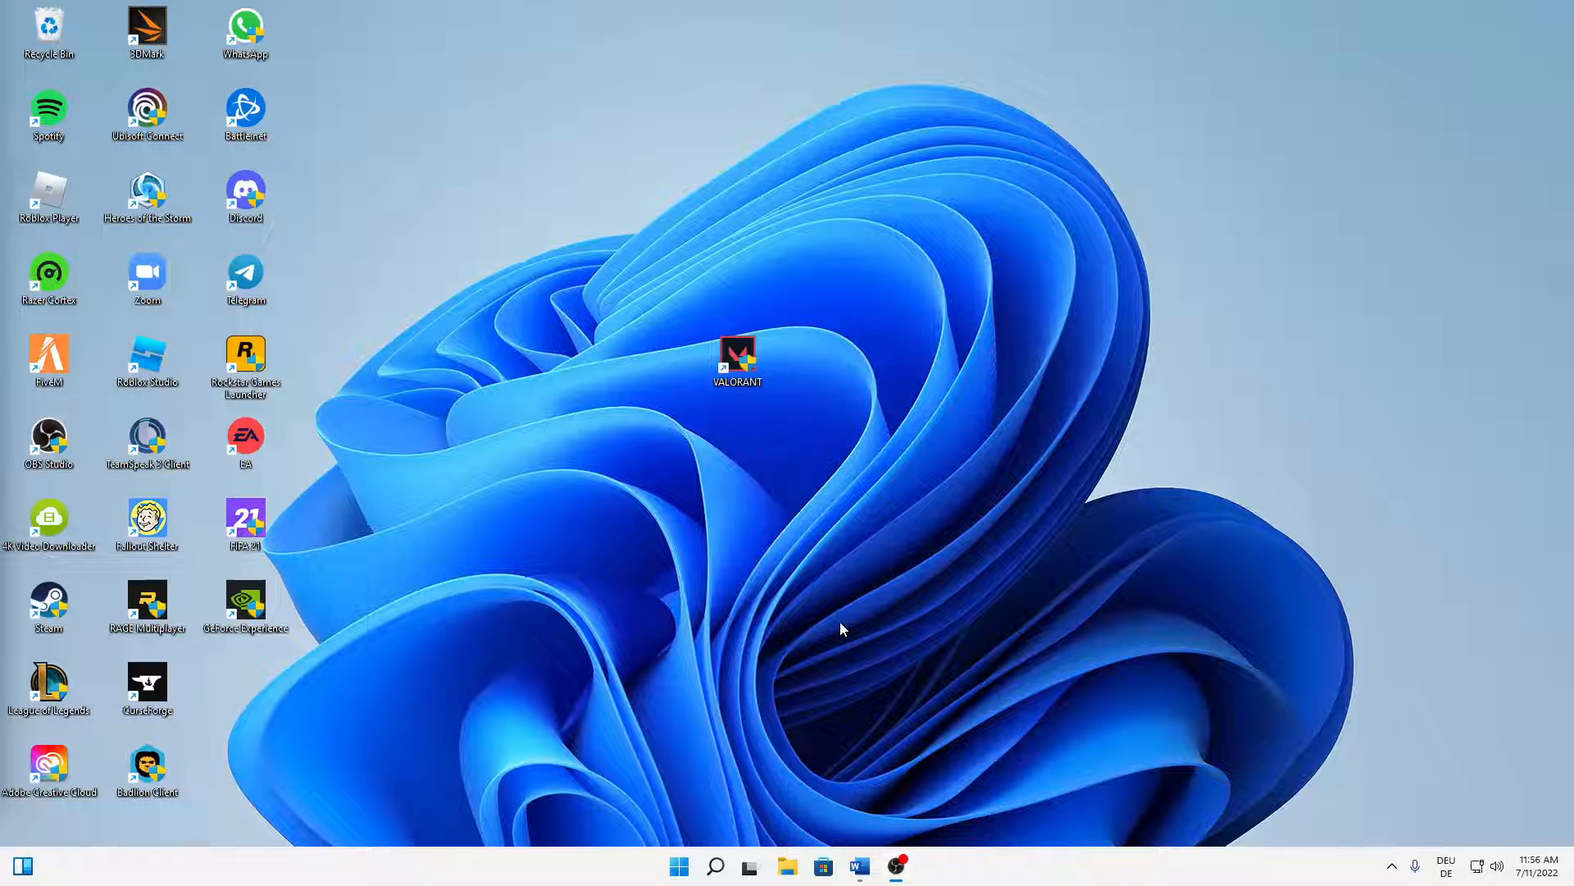
mouse_move(718, 866)
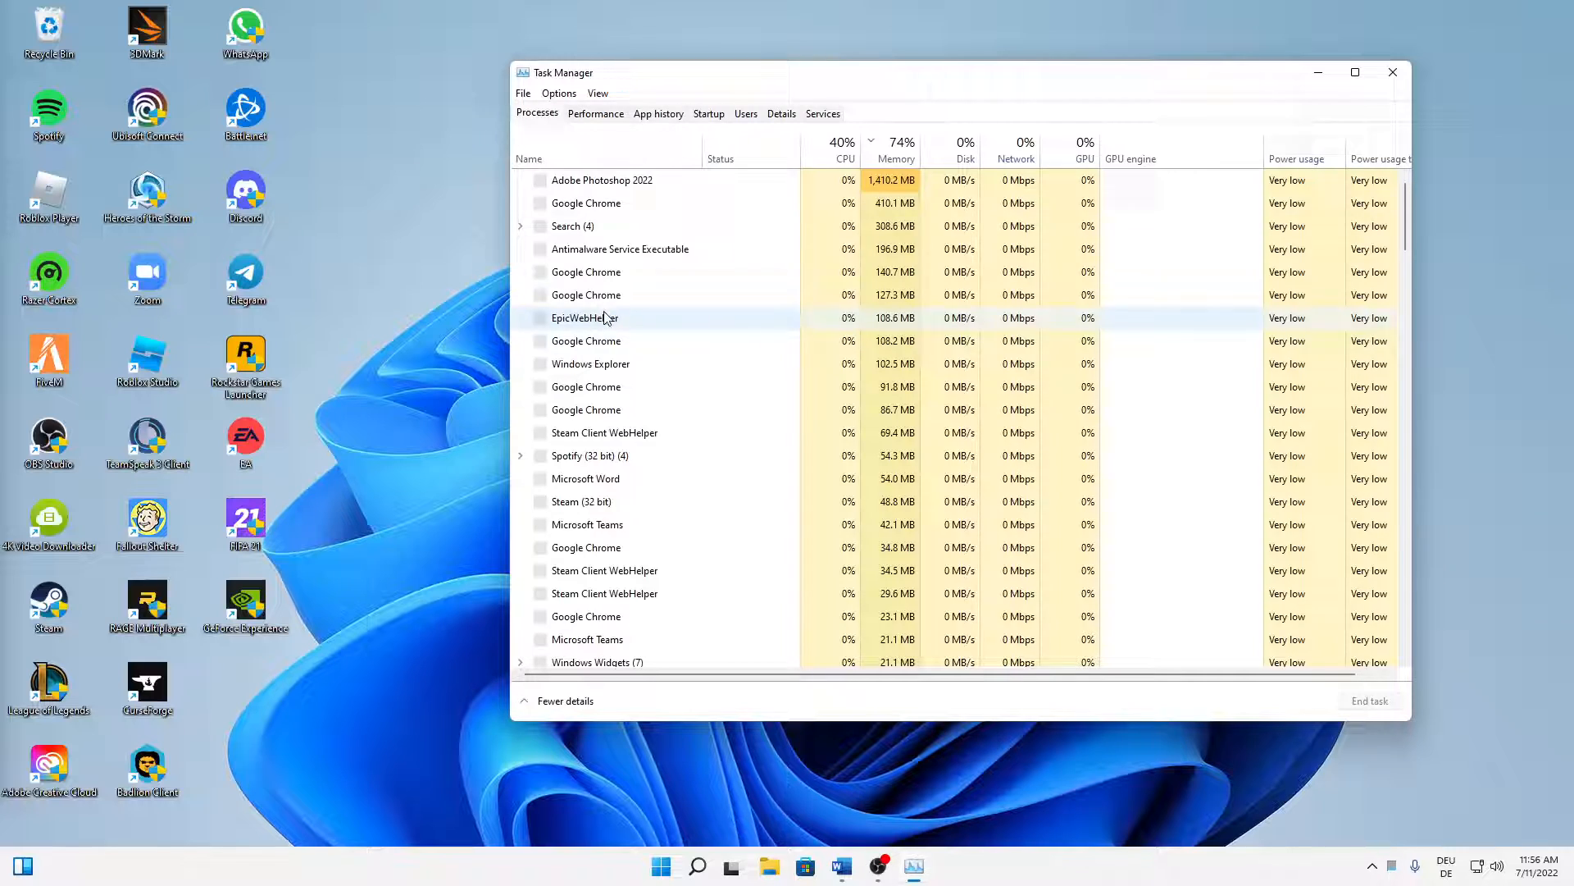
Switch Task Manager to Fewer, then More details, and select Adobe Photoshop 2022
click(564, 699)
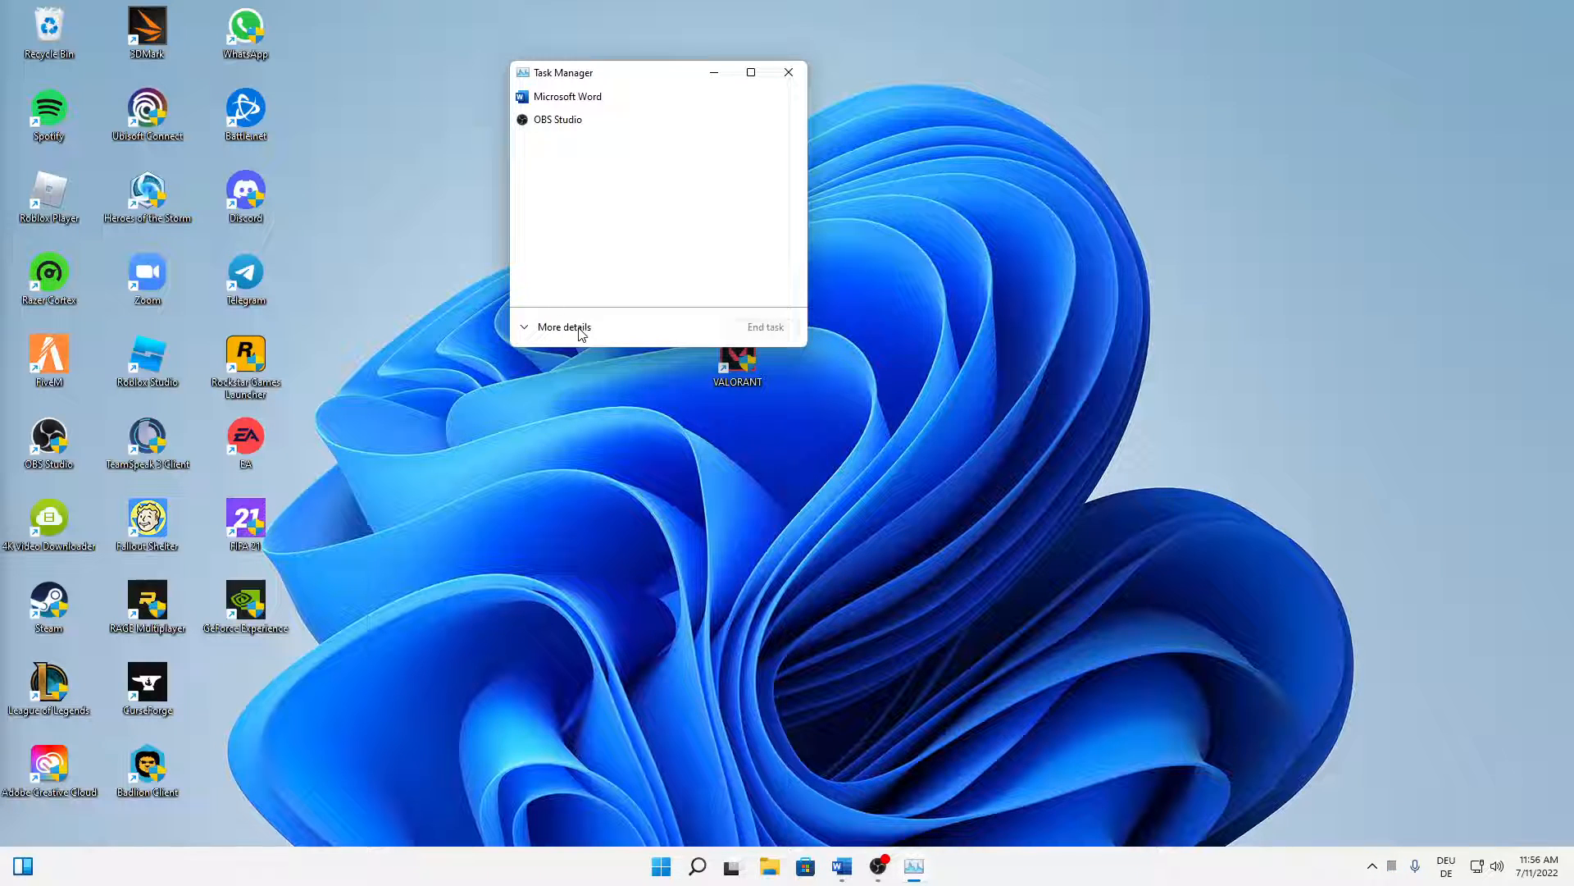
mouse_move(605, 336)
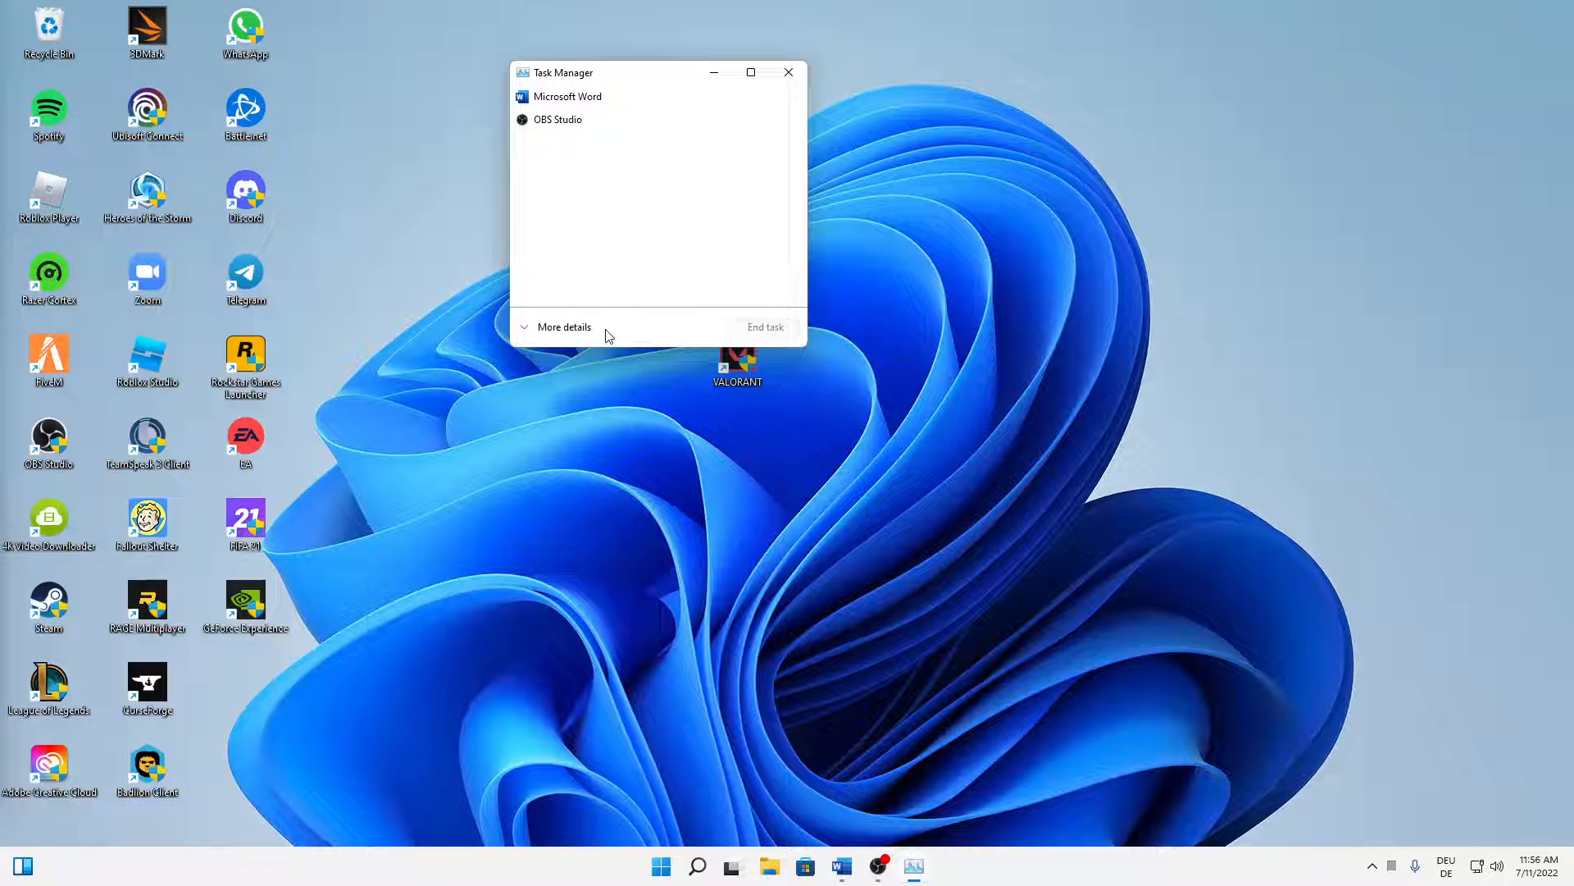
click(563, 327)
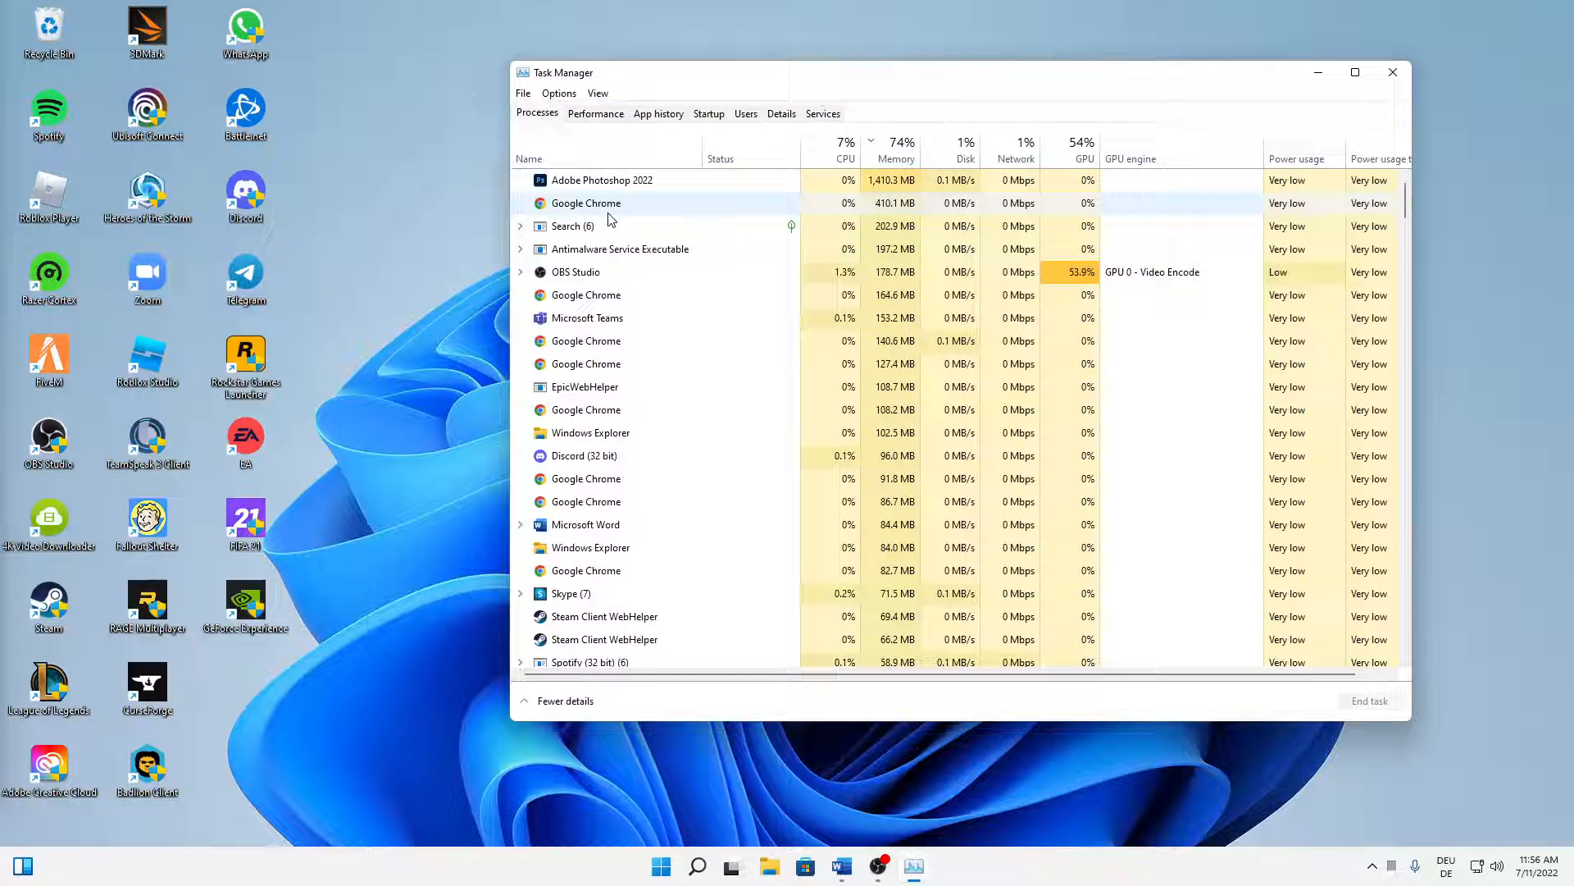
click(601, 180)
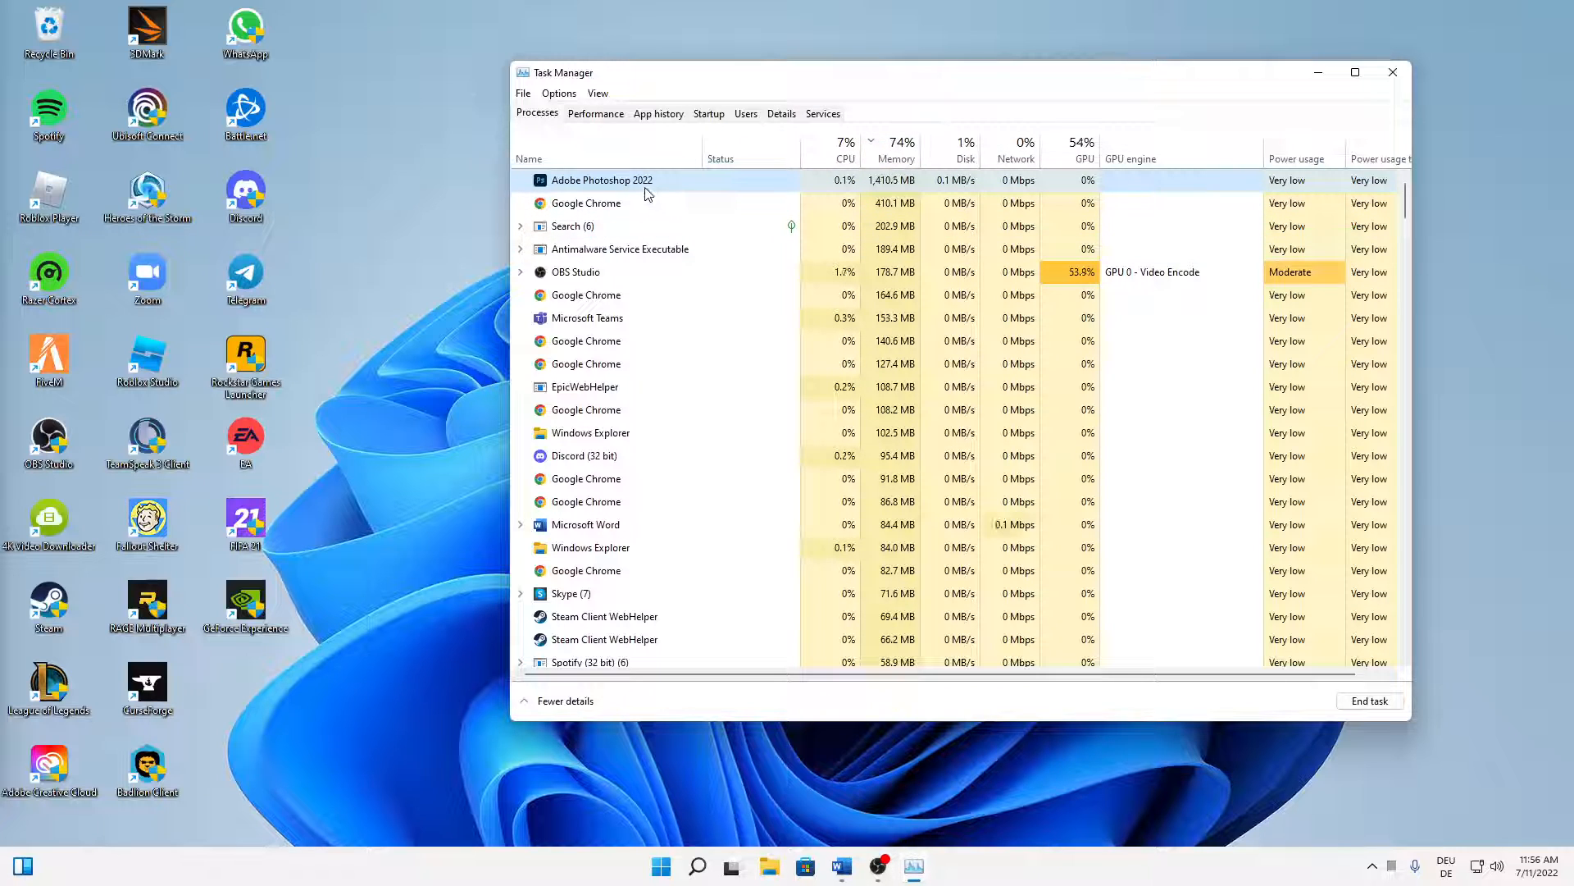
Set Photoshop.exe priority to Realtime in Details, then close Task Manager
right_click(601, 180)
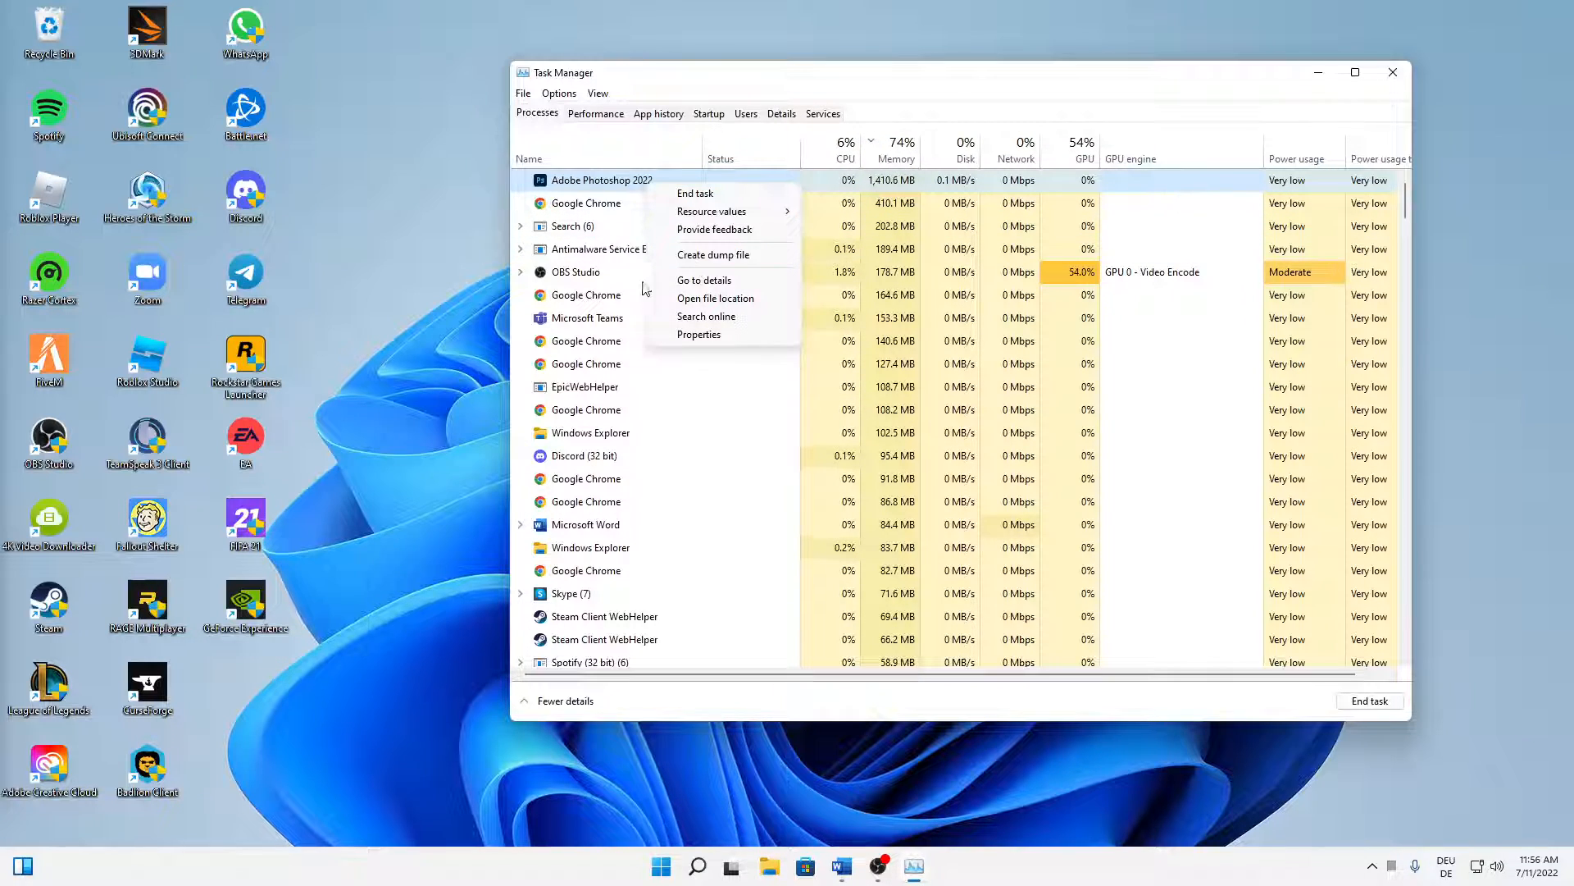
mouse_move(703, 278)
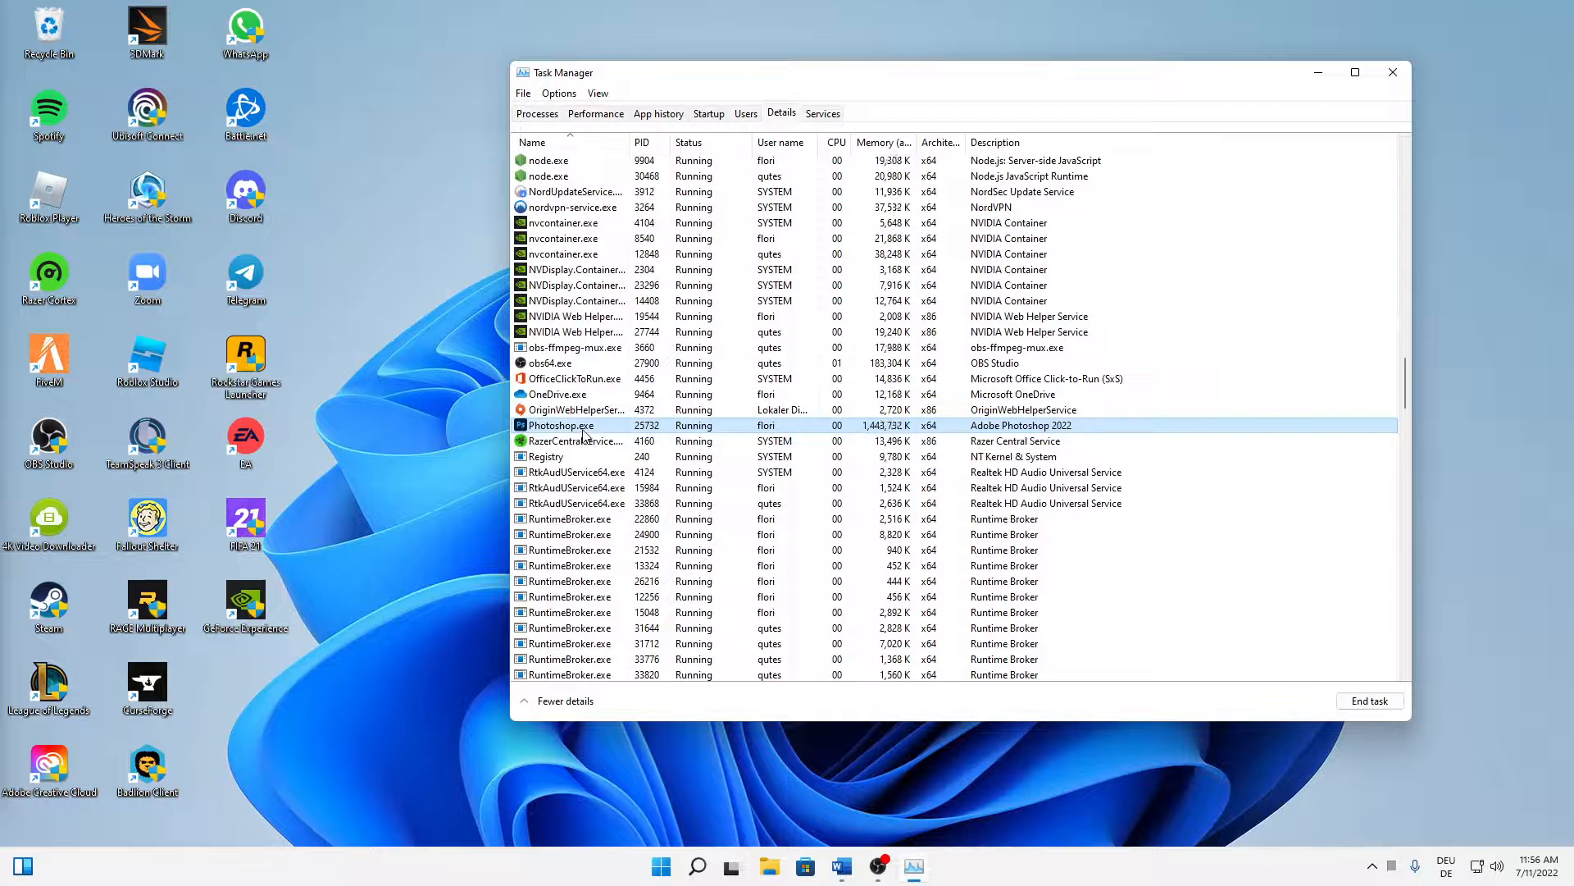
right_click(559, 425)
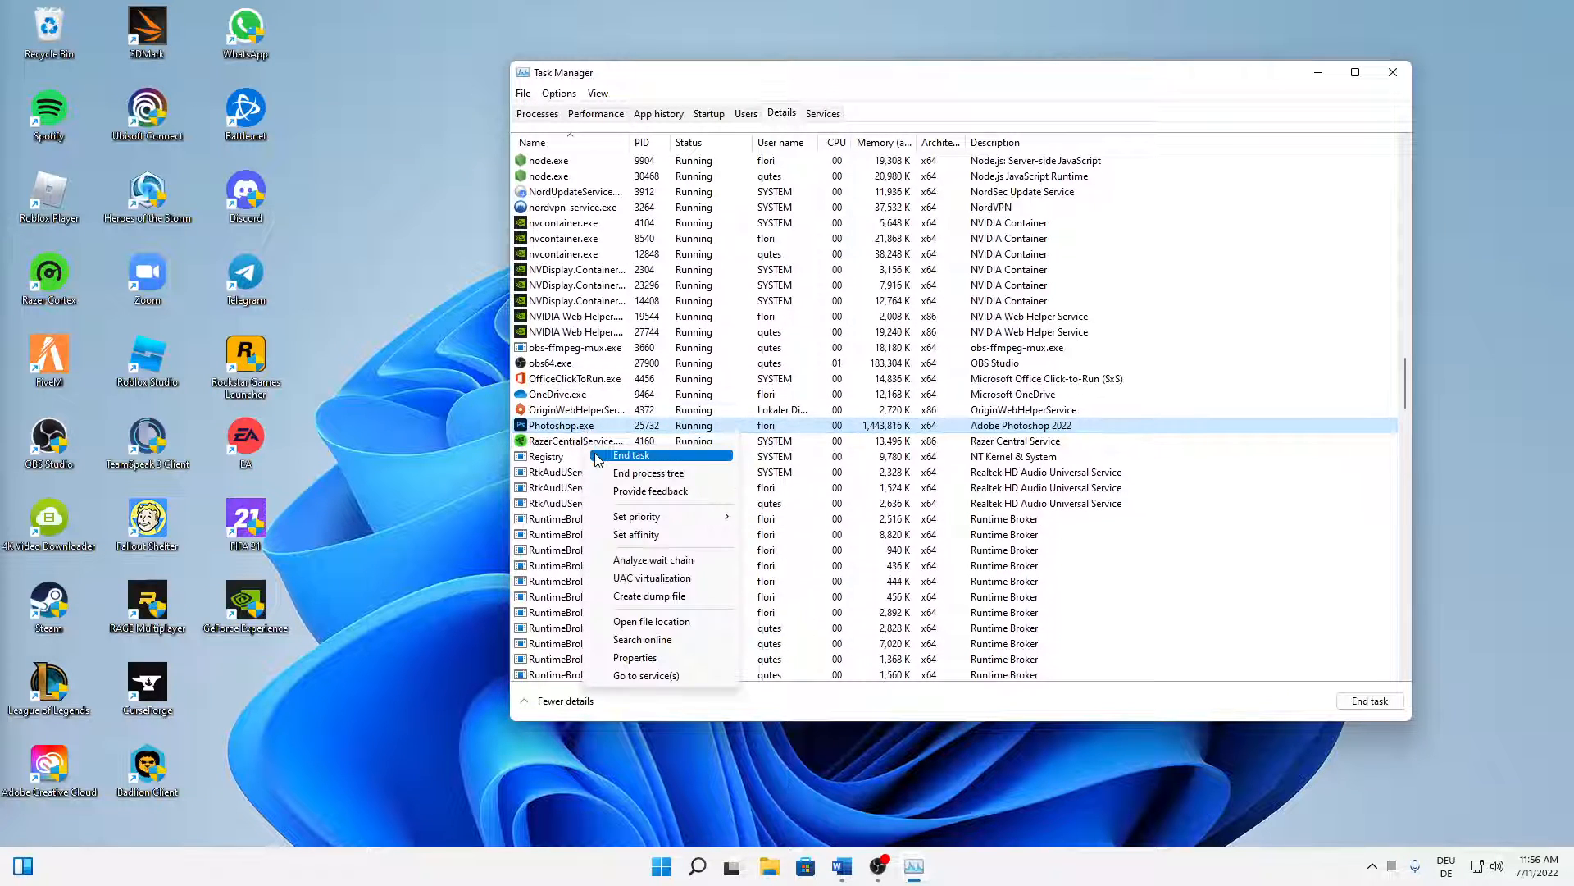
mouse_move(635, 515)
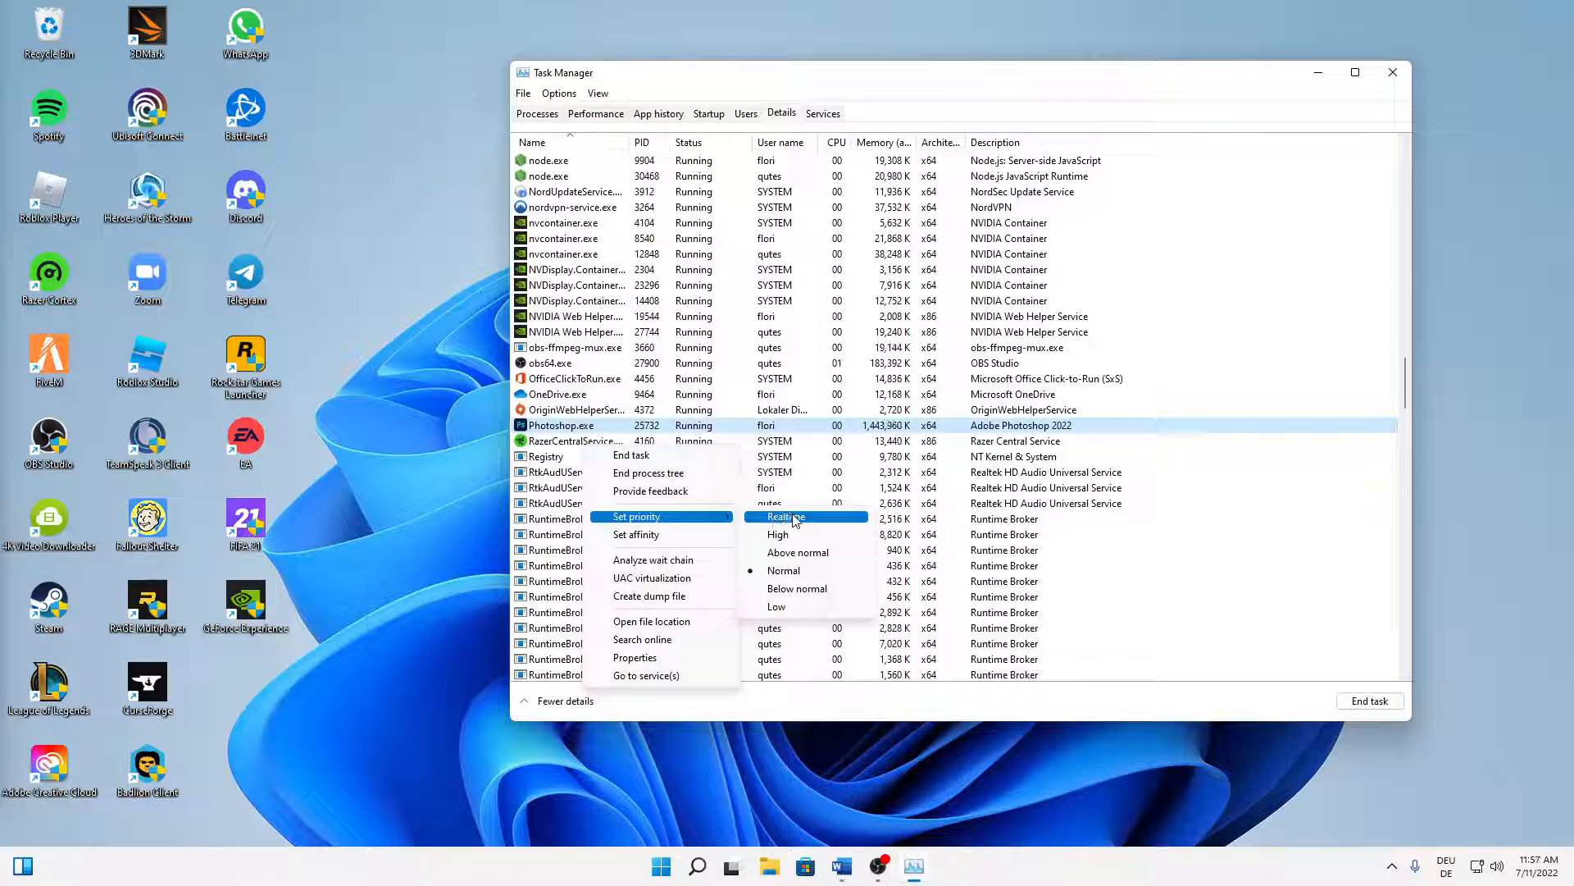
mouse_move(783, 571)
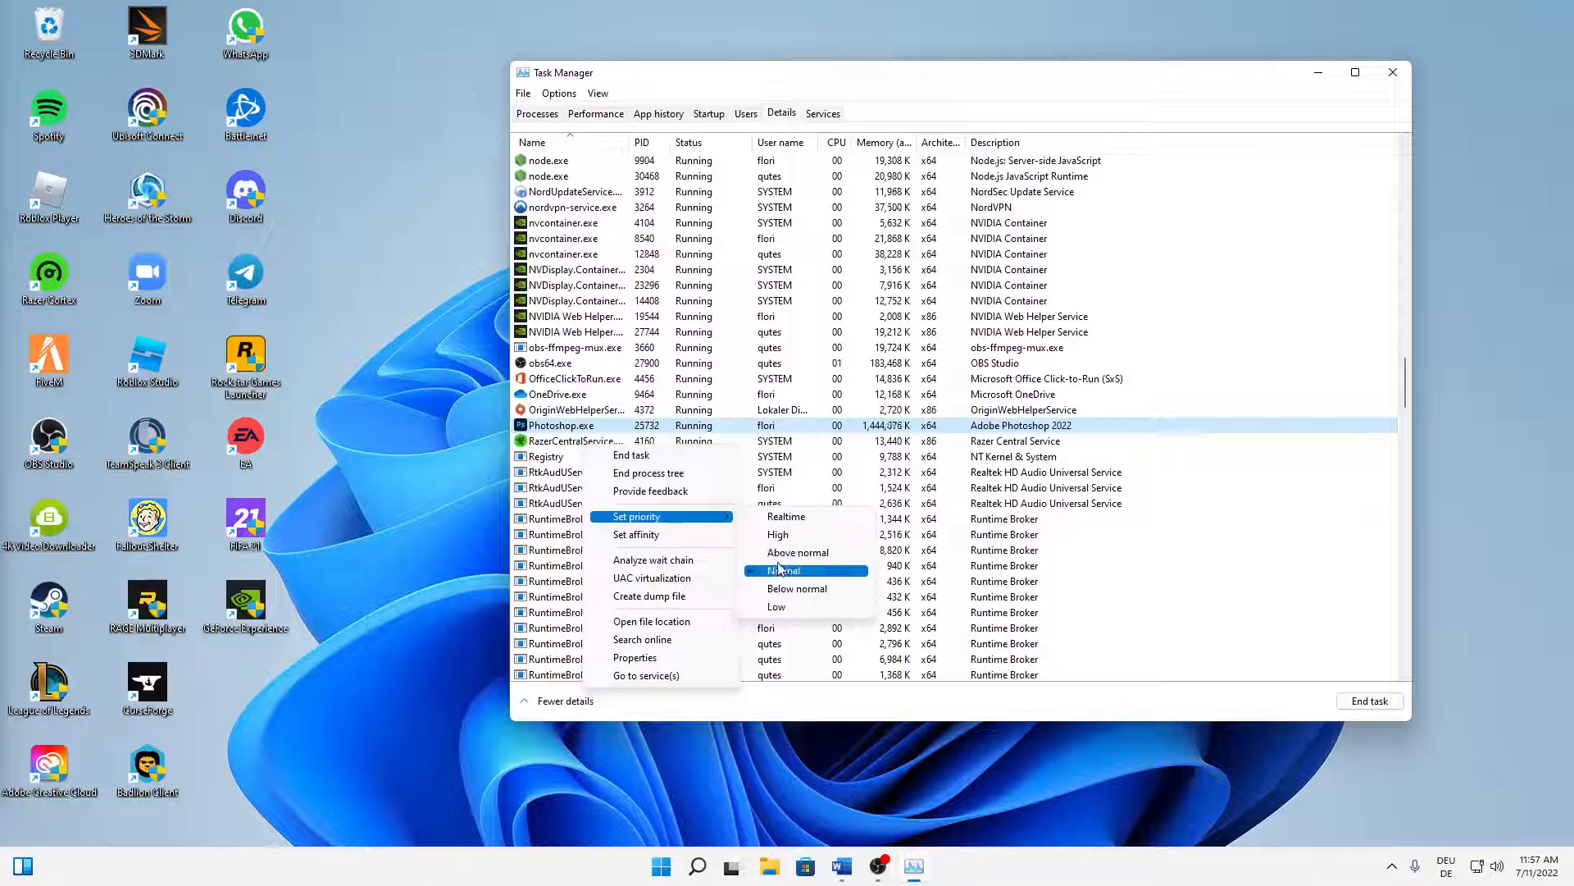
mouse_move(793, 516)
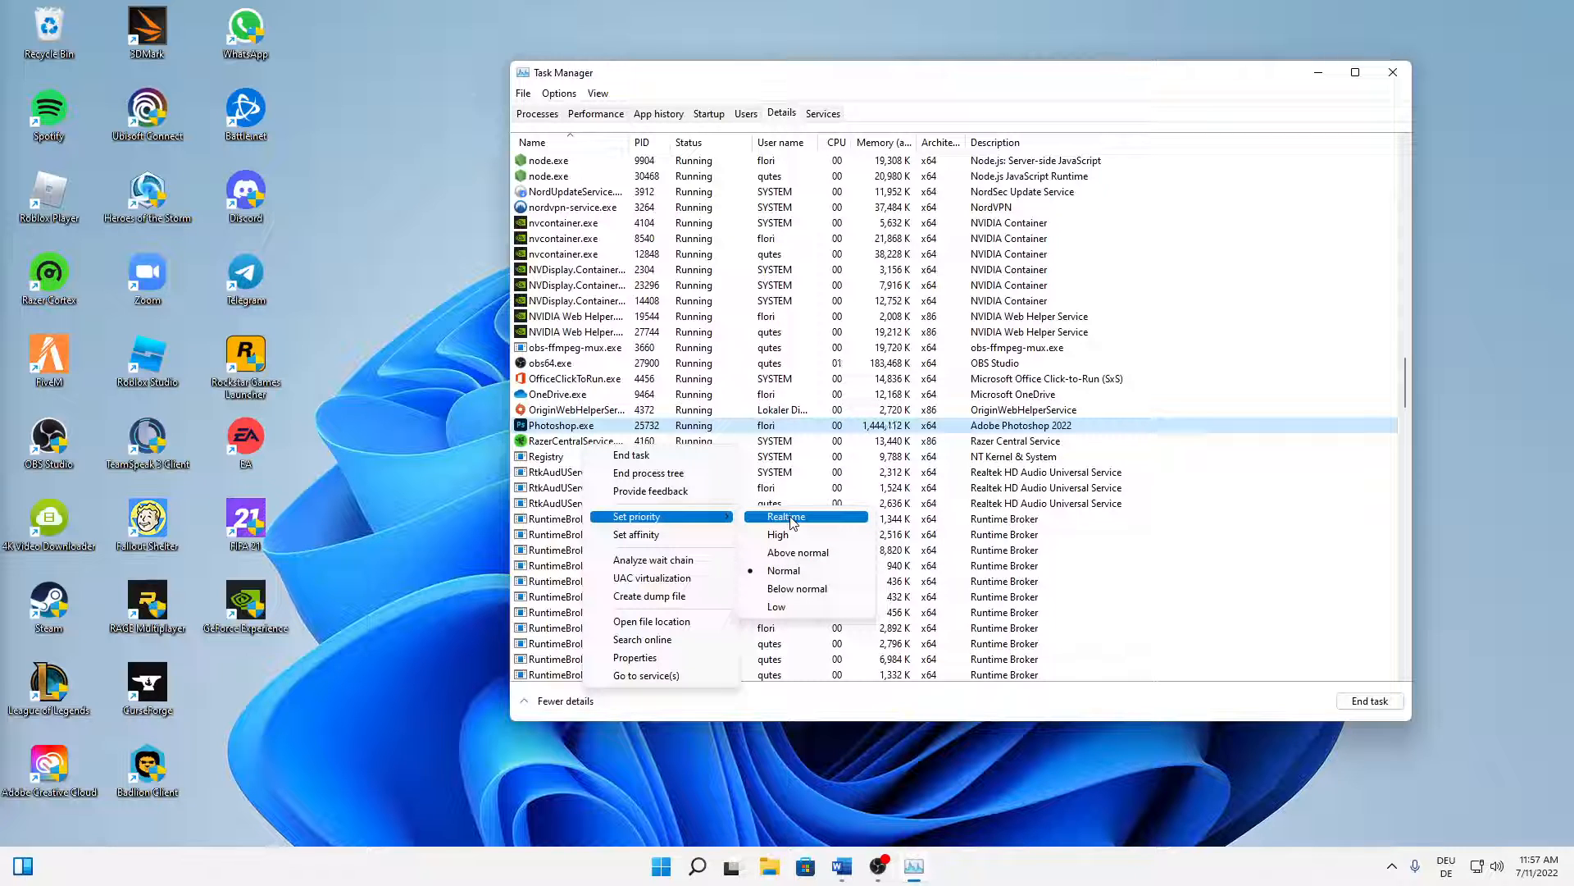
click(787, 516)
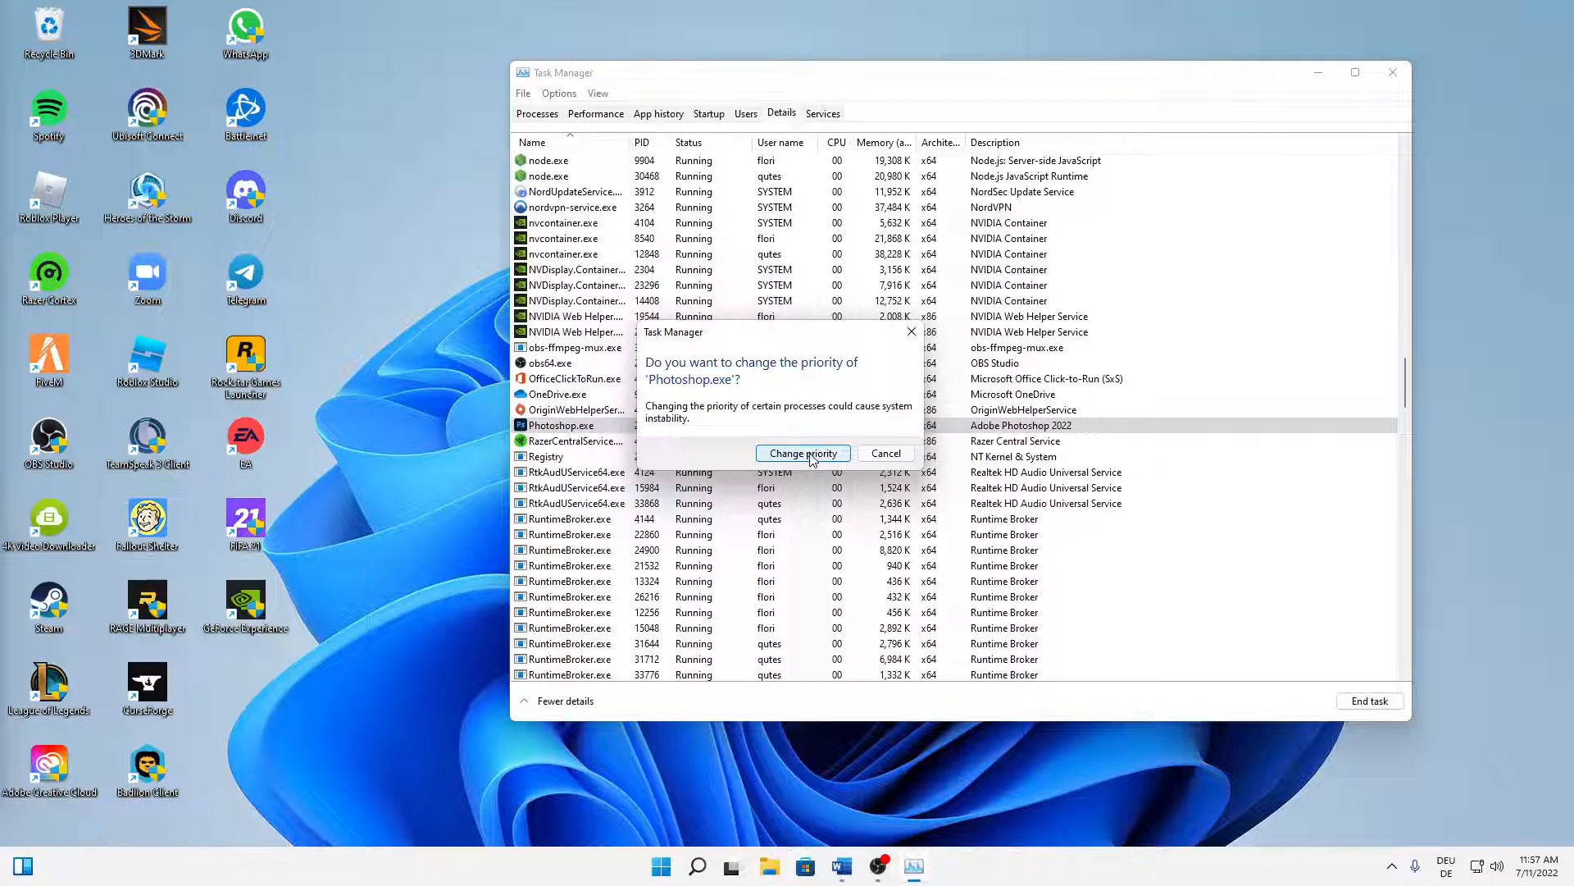
click(802, 453)
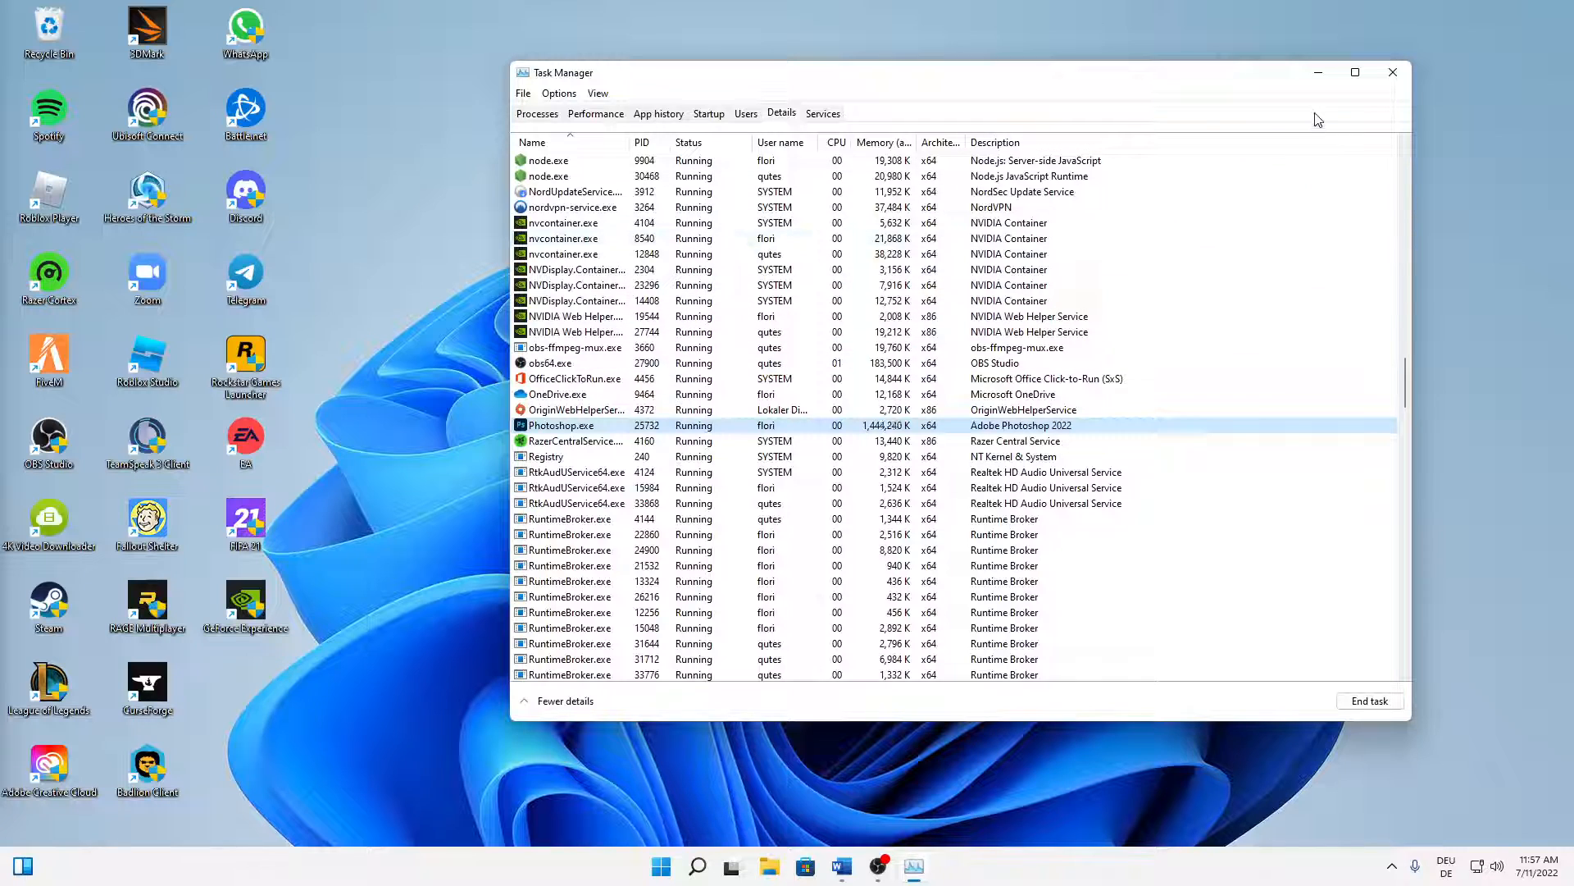
click(1392, 72)
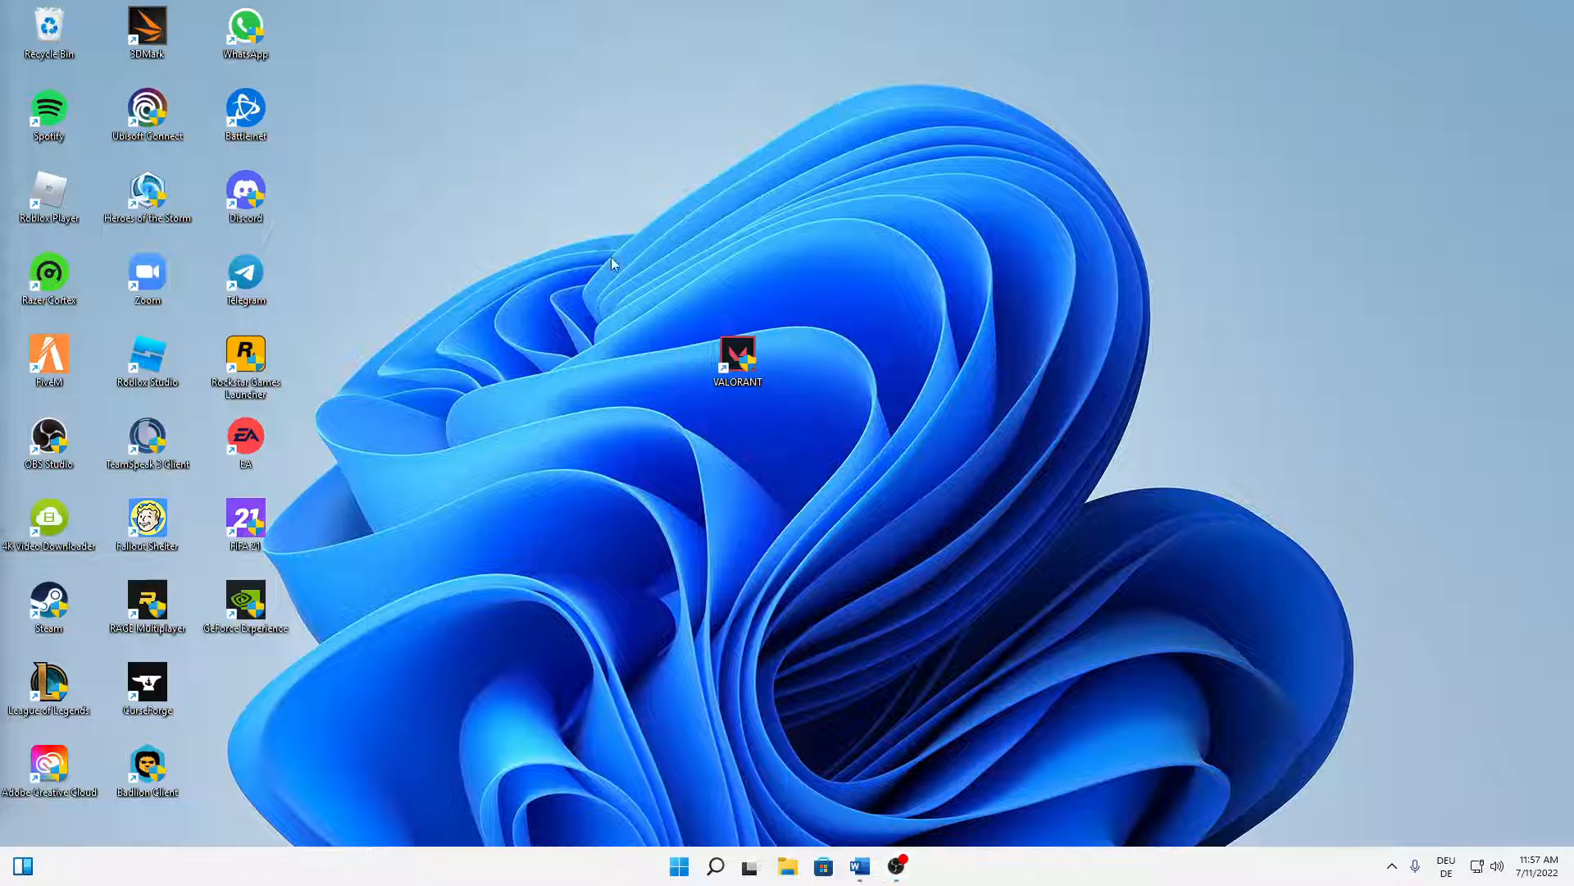
click(737, 359)
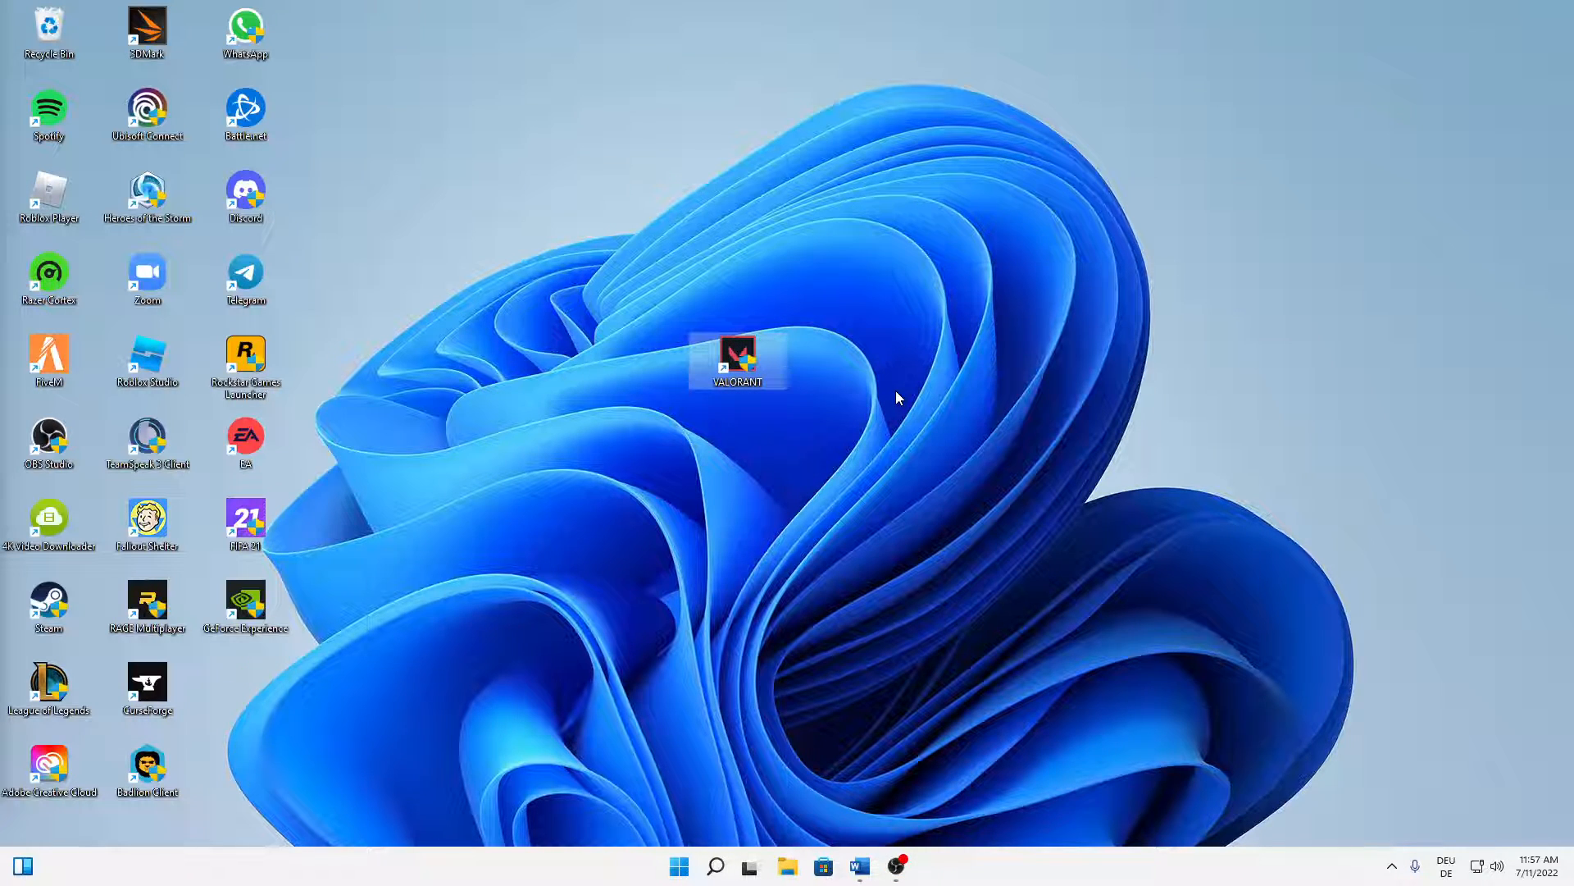